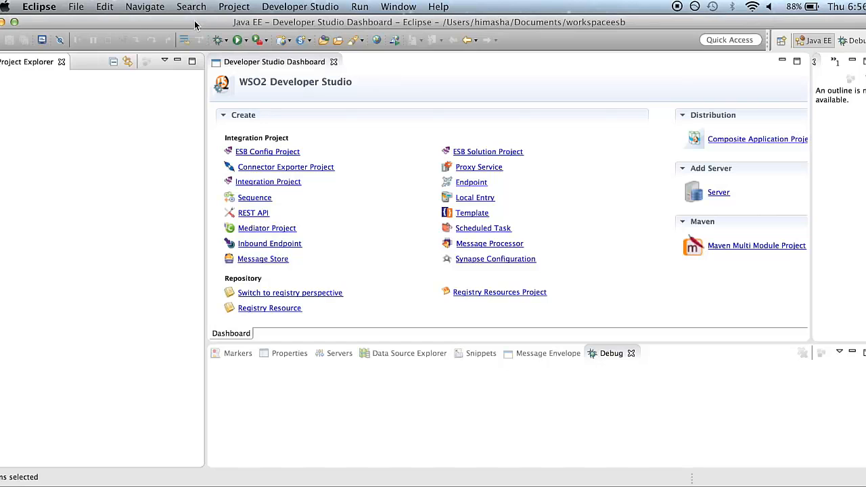
Close and reopen the Developer Studio dashboard.
left_click(299, 7)
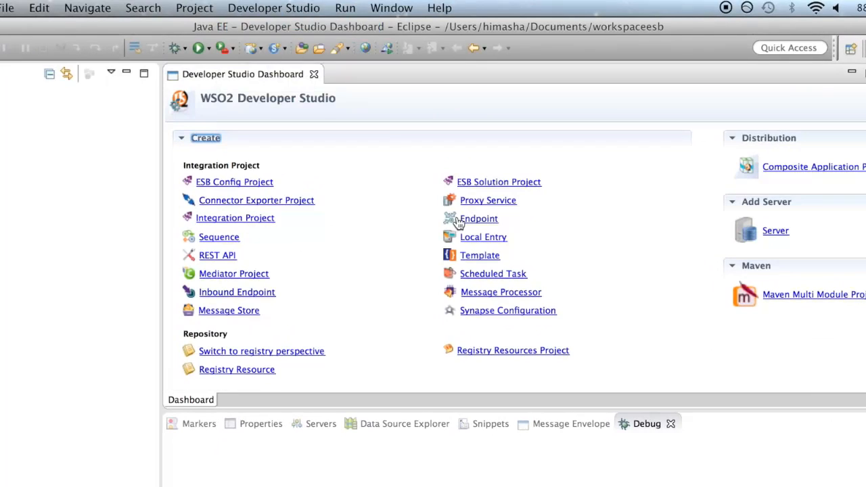
left_click(314, 74)
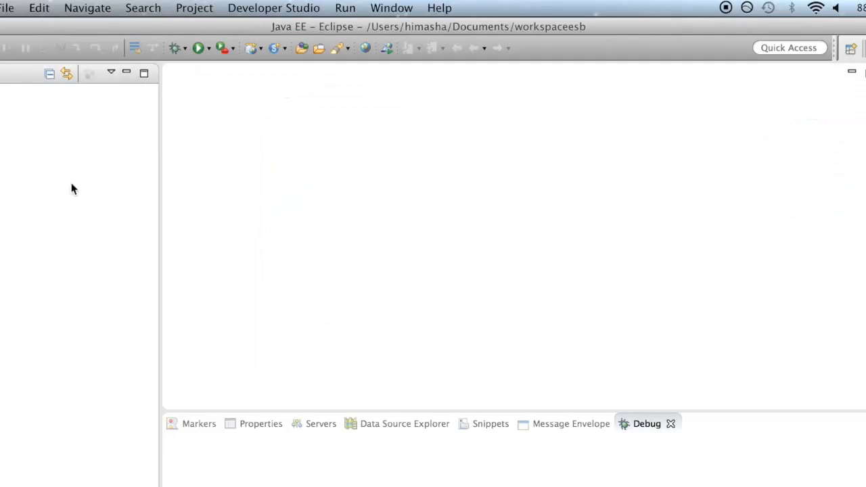
left_click(274, 7)
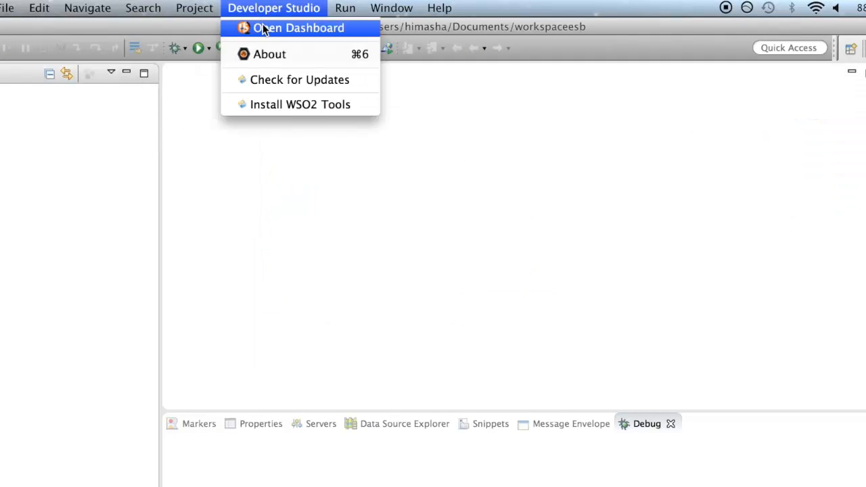
left_click(298, 27)
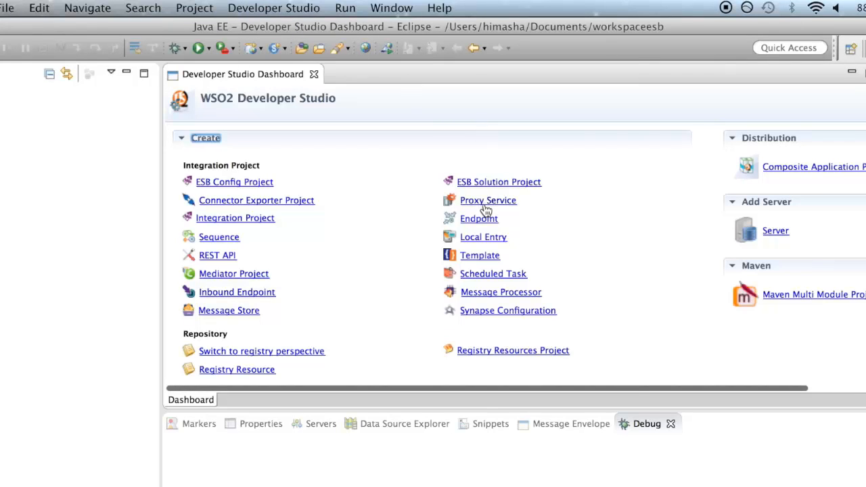
Start a new proxy service named EchoProxyService.
left_click(488, 200)
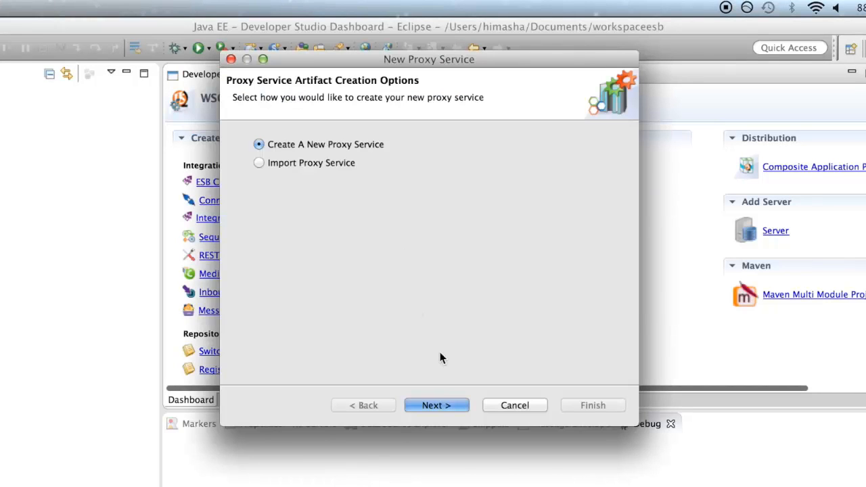
left_click(436, 405)
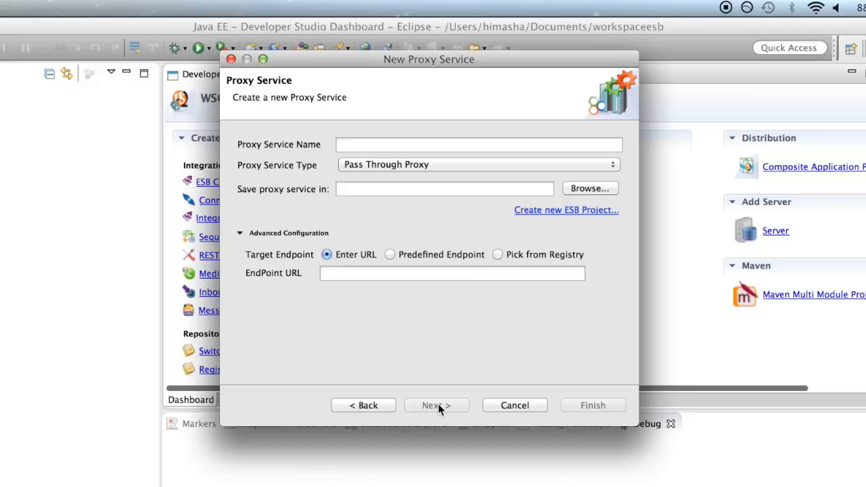
type("E")
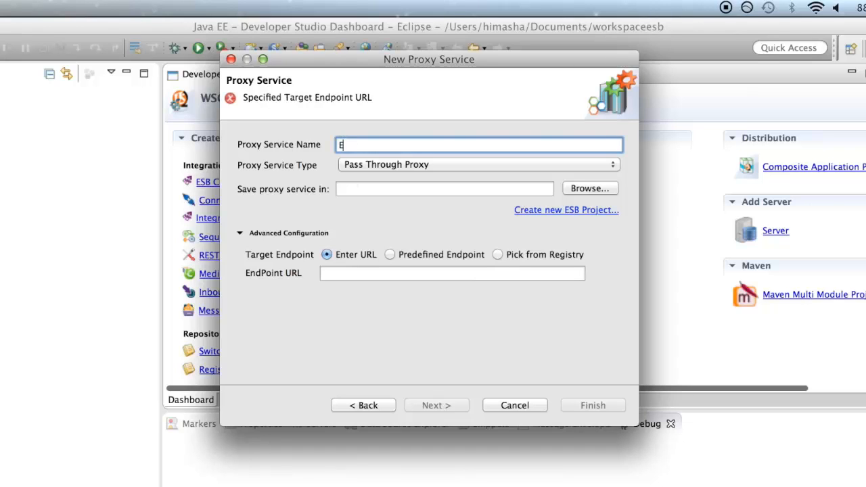
type("choProxy")
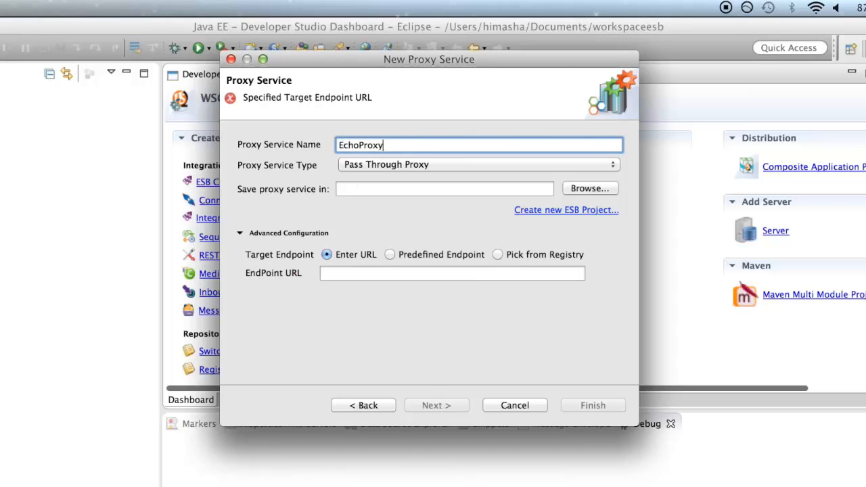
type("Service")
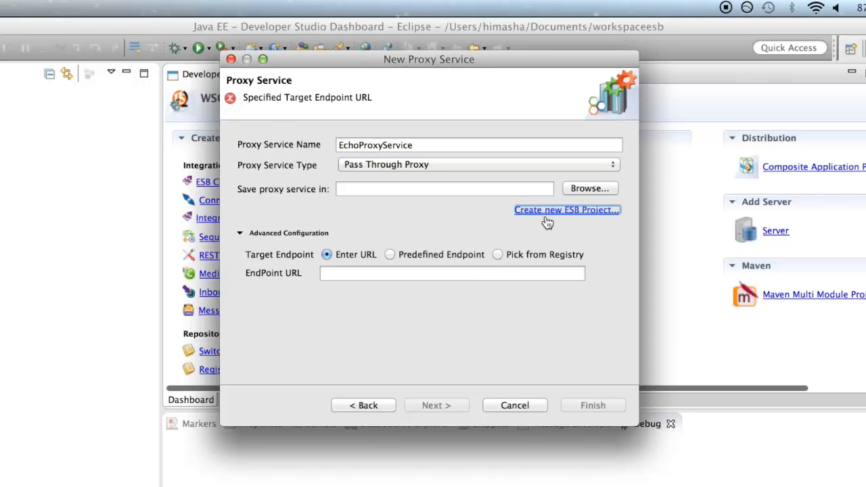
Create a new ESB project named EchoProject to hold the proxy.
left_click(567, 210)
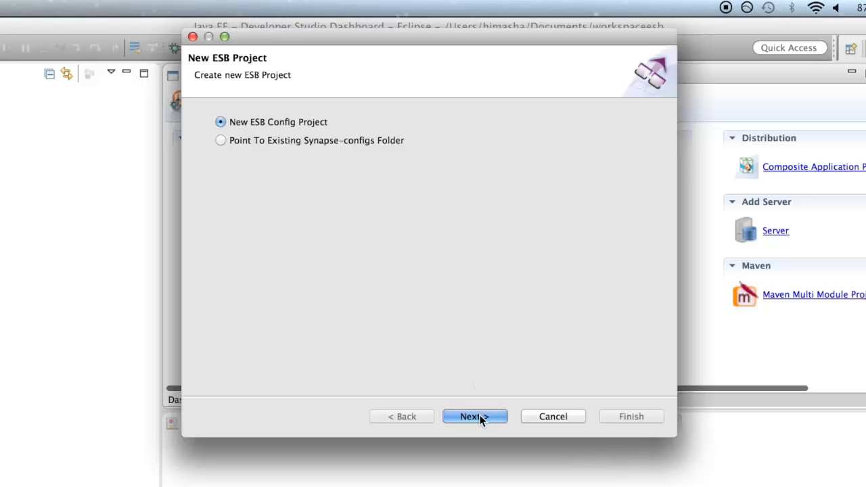
left_click(474, 416)
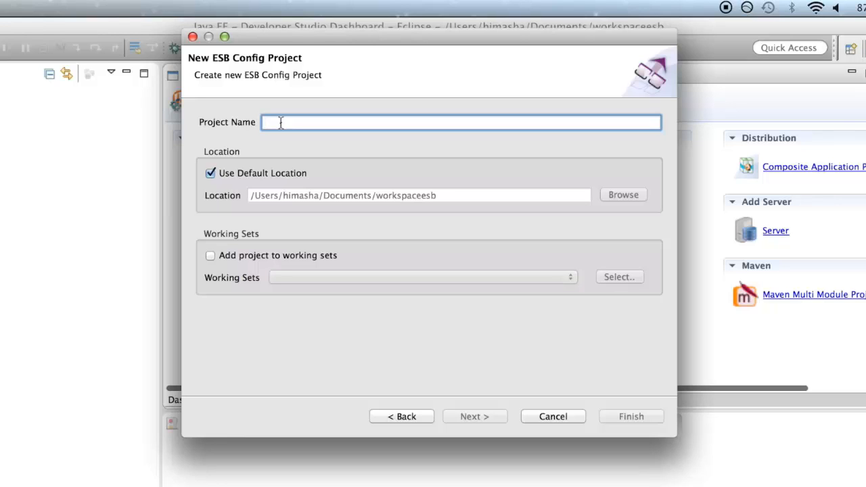
type("EchoProxyService")
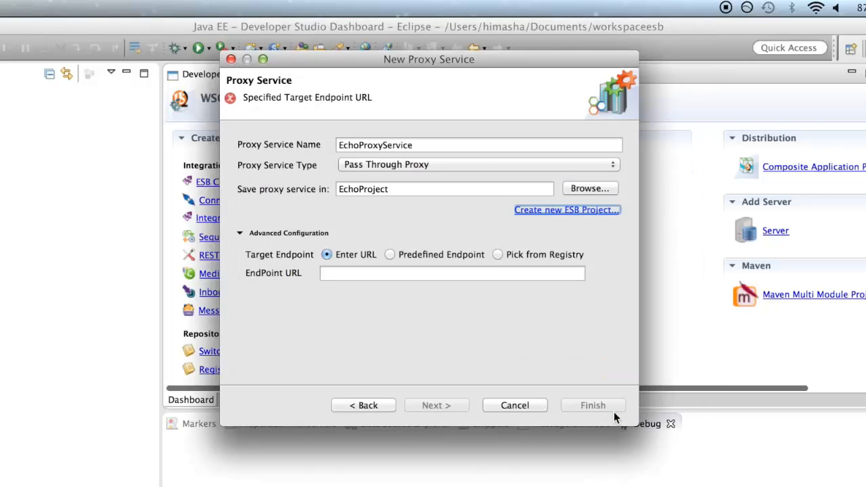
type("h")
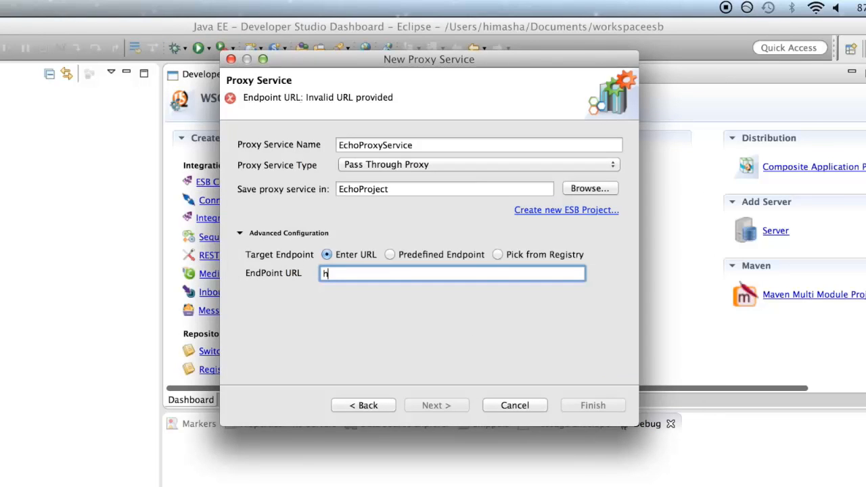
type("ttp")
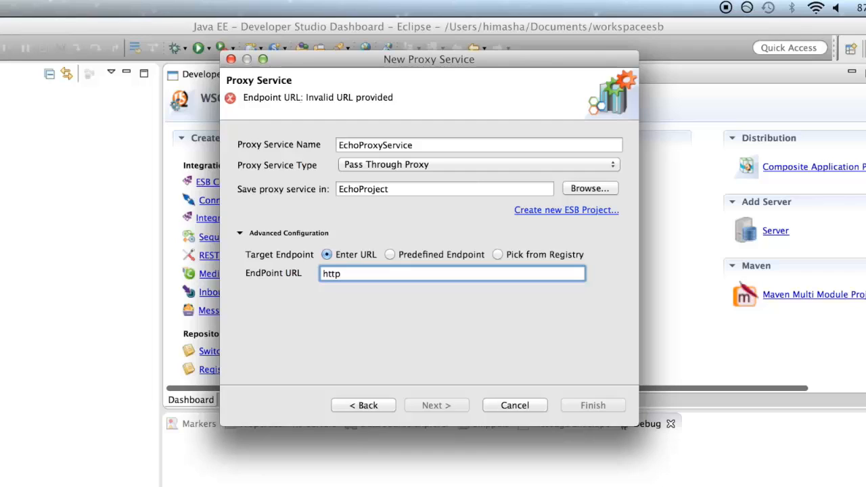
type("://localh")
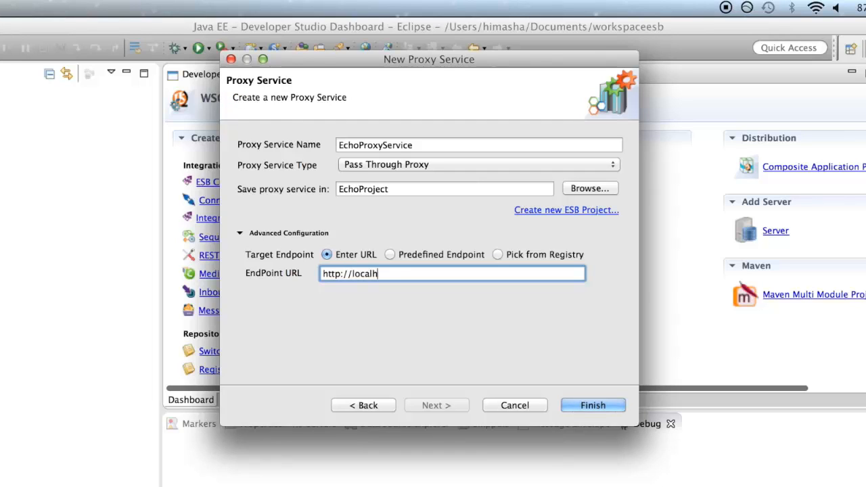
type("ost:8")
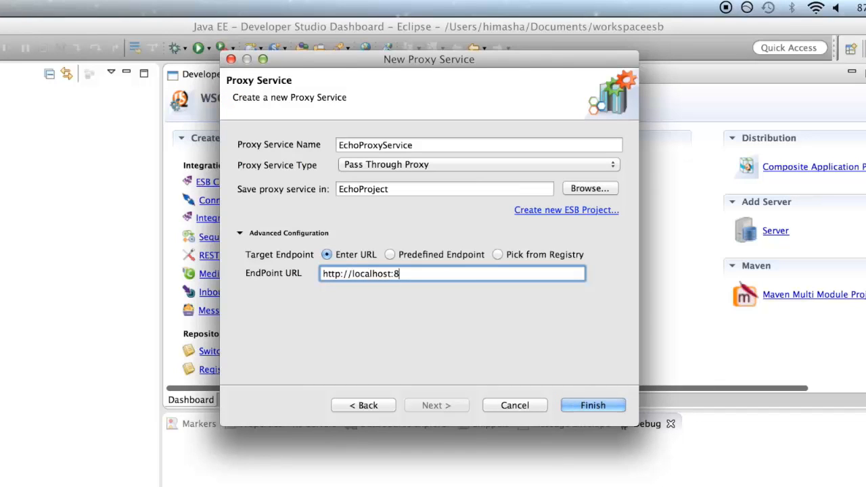
type("280/")
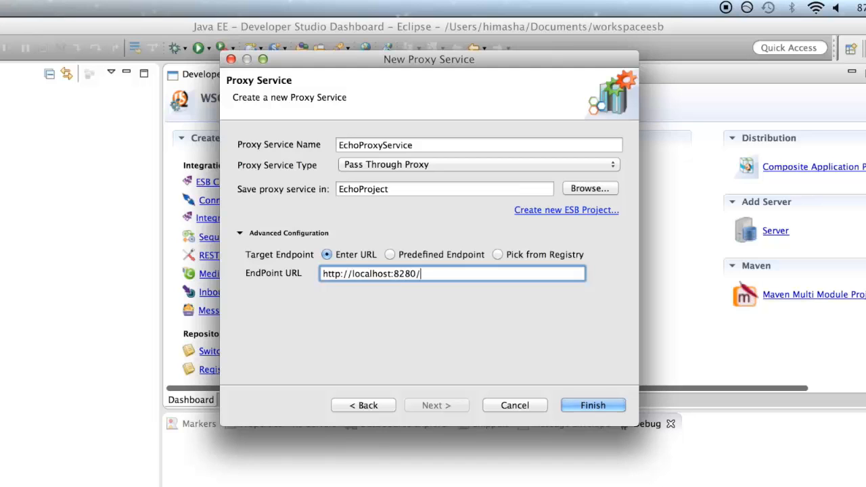
type("services/")
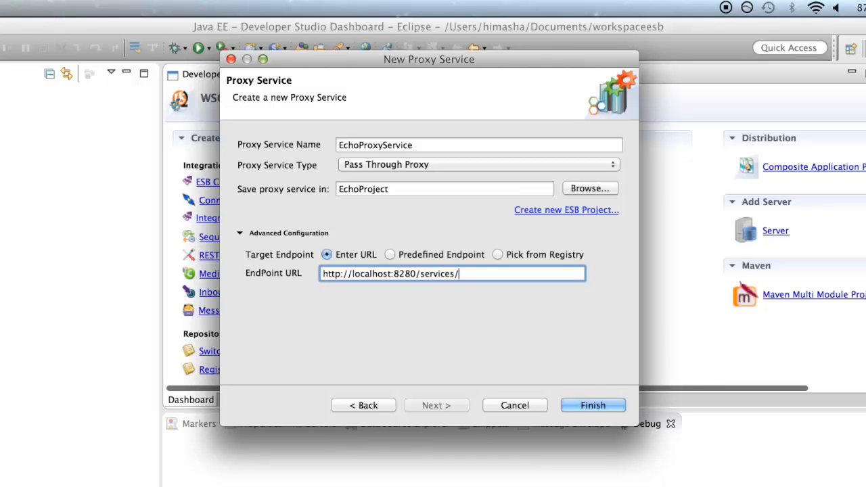
type("echo")
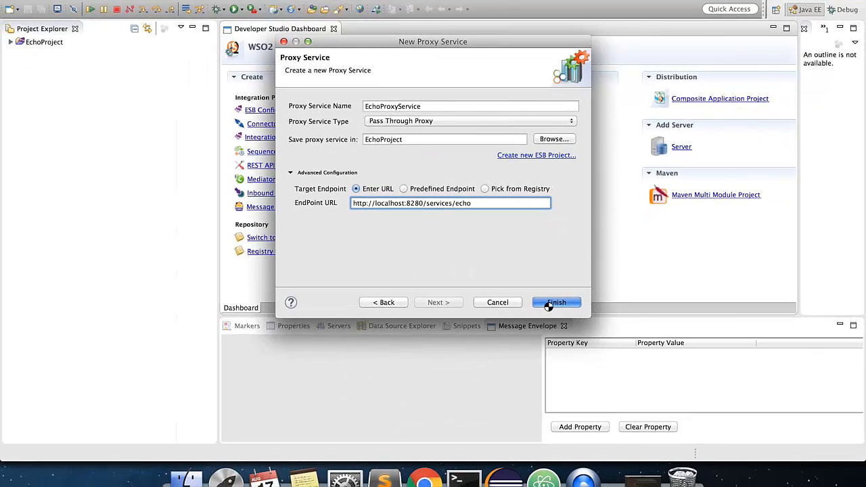
left_click(556, 301)
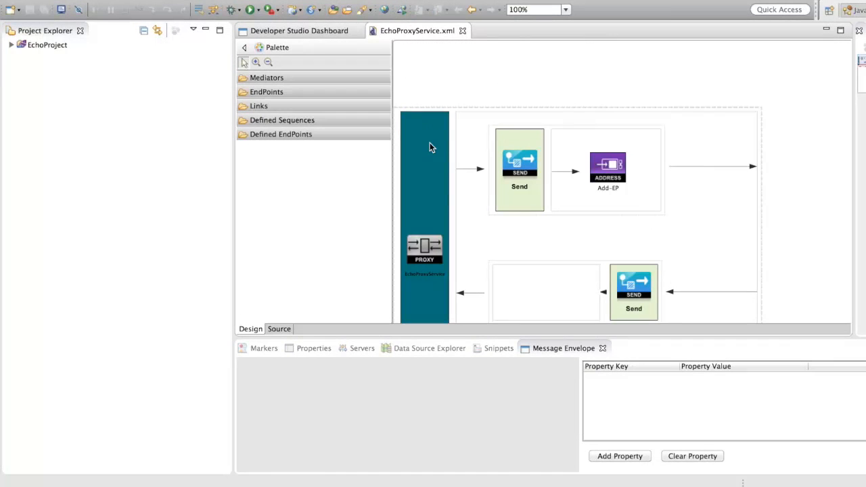
mouse_move(293, 321)
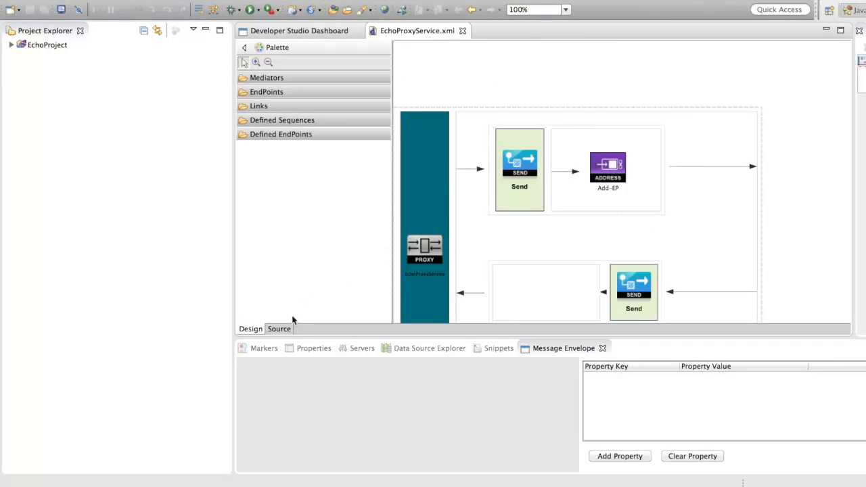
In EchoProxyService's XML source, add the welcome-message payloadFactory using echoFname, echoLname, echoID.
left_click(279, 329)
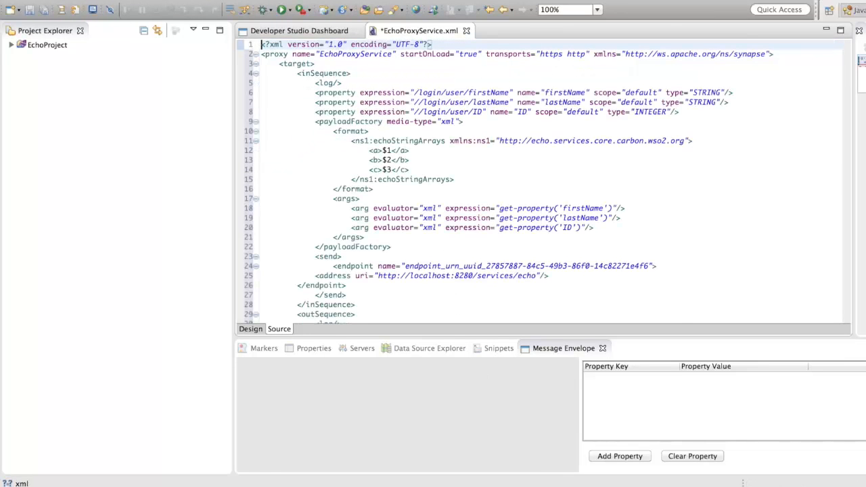
key("ctrl+s")
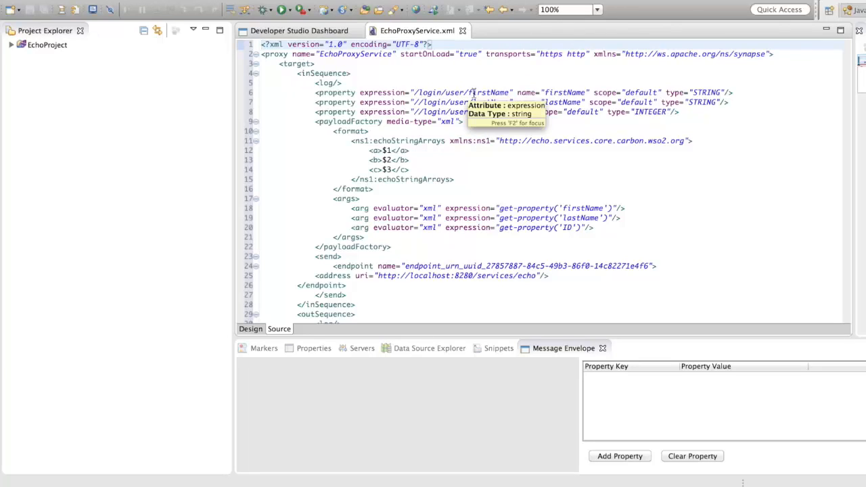
mouse_move(331, 97)
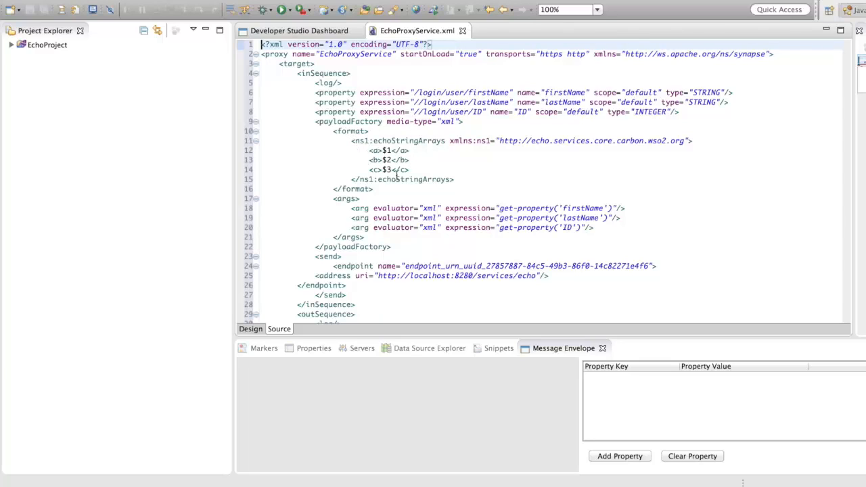
scroll("down", 3)
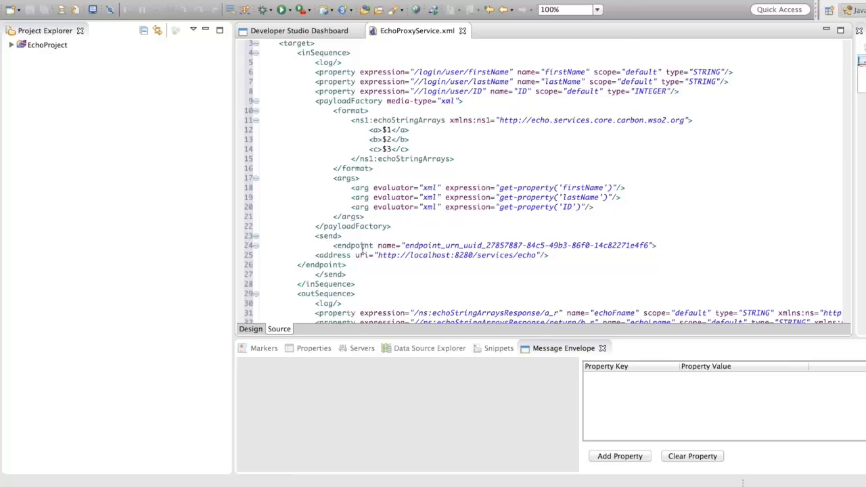
scroll("down", 3)
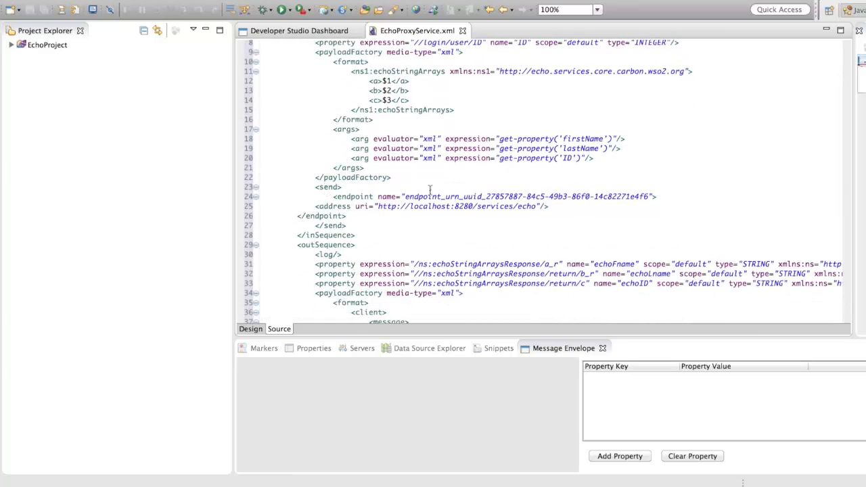
left_click(529, 206)
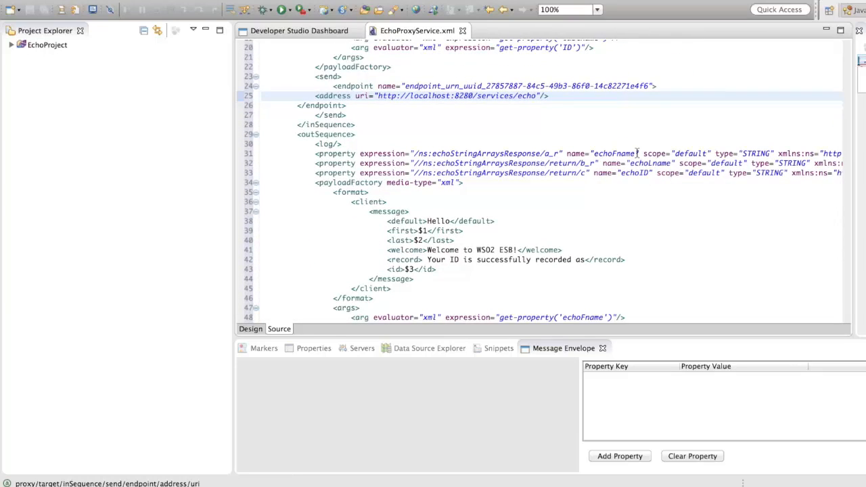
mouse_move(664, 183)
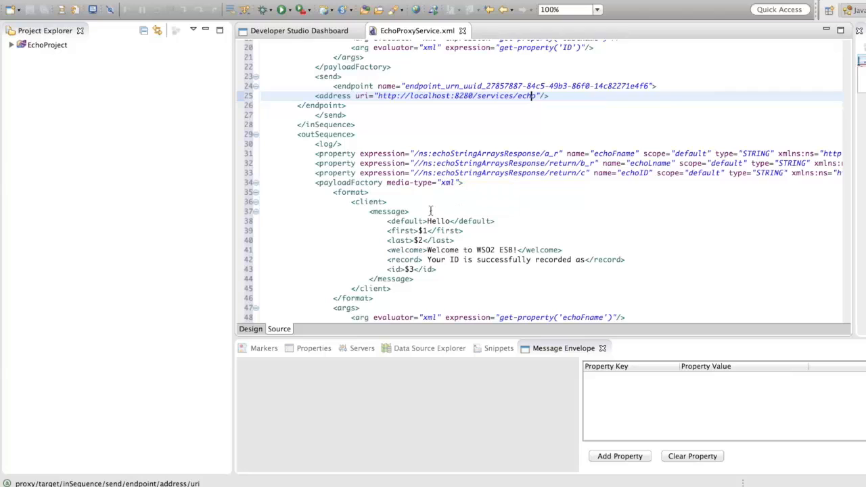
scroll("down", 3)
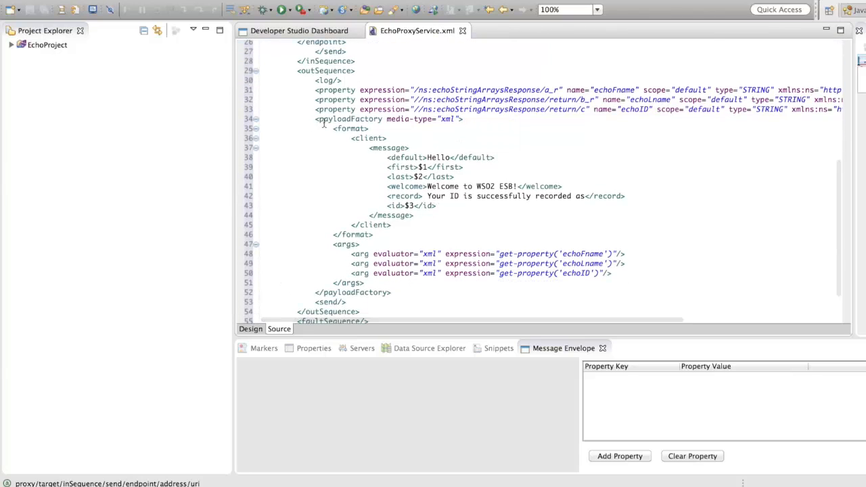
mouse_move(368, 132)
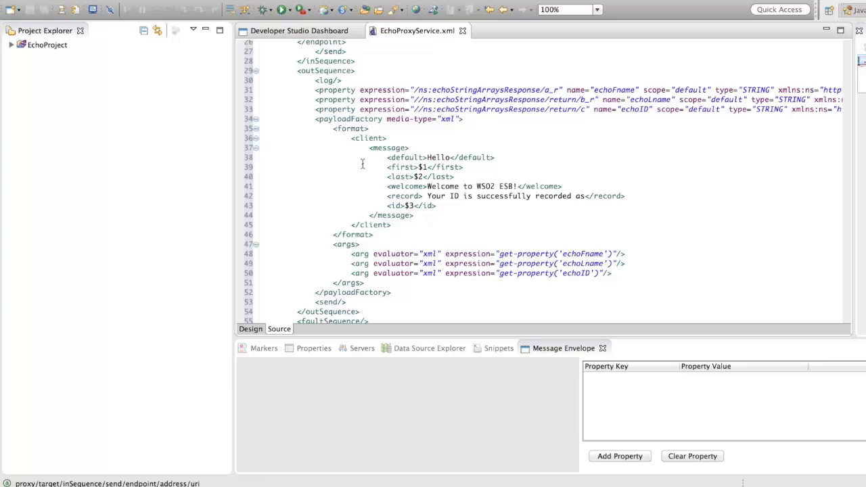
mouse_move(418, 233)
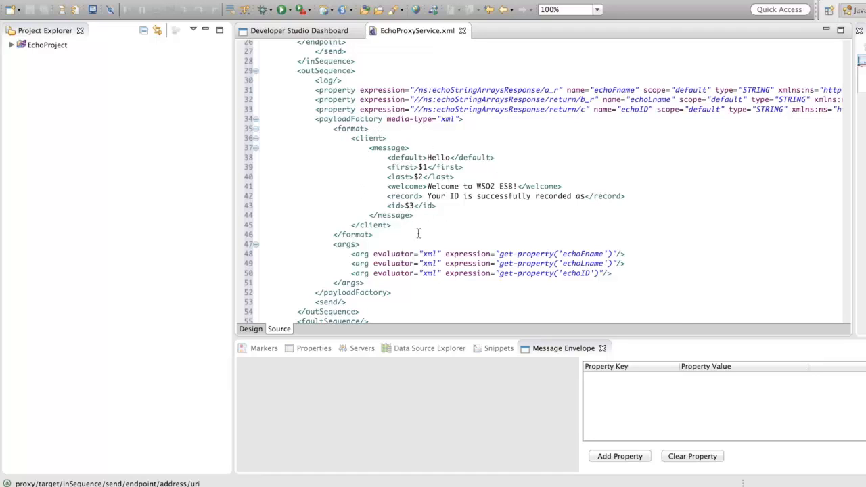
scroll("down", 3)
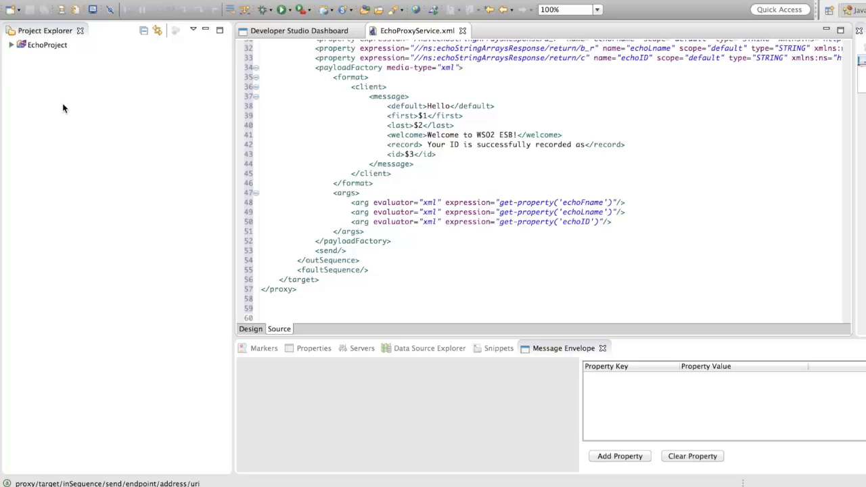
Create the DebugProject composite application with EchoProject ticked, finishing past the Maven details page.
right_click(64, 109)
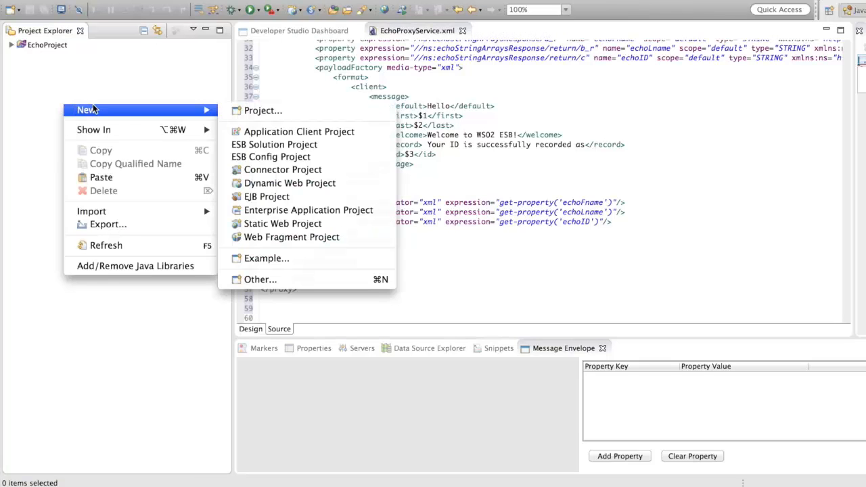
mouse_move(261, 279)
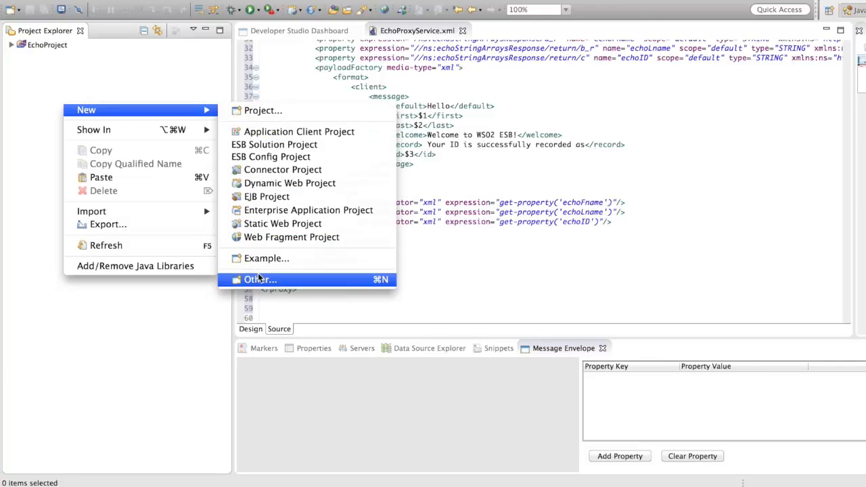
left_click(260, 280)
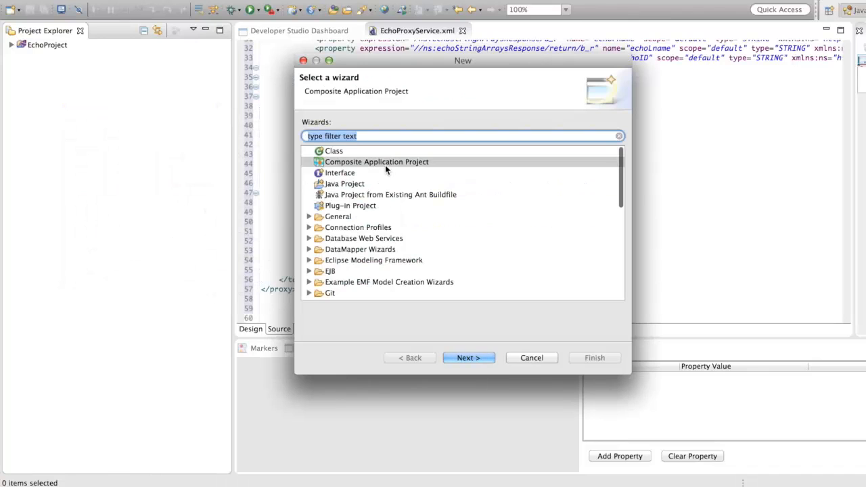
left_click(468, 357)
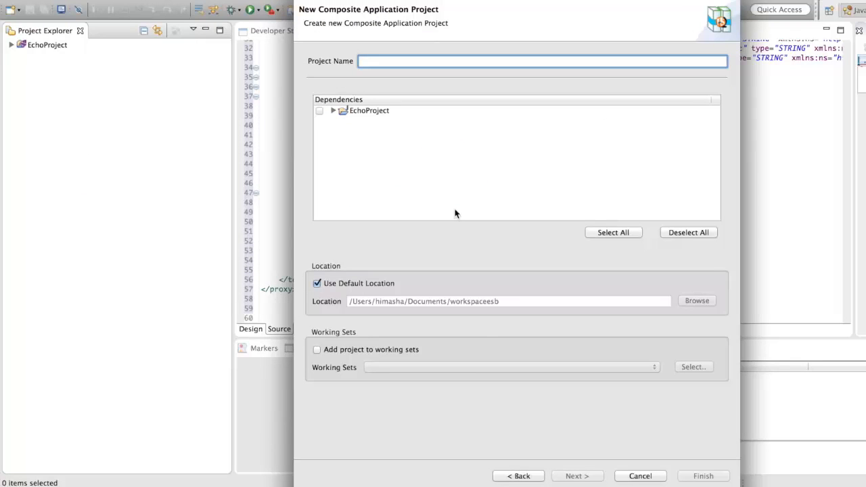
type("Debug")
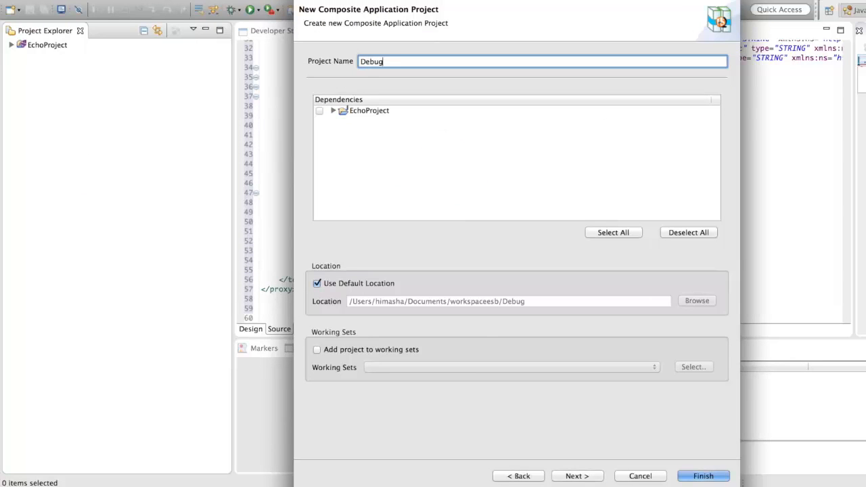
type("Project")
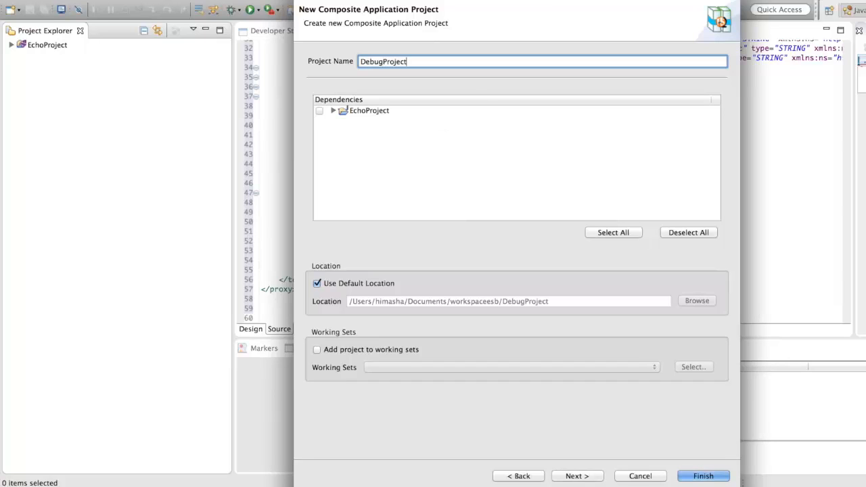
left_click(319, 111)
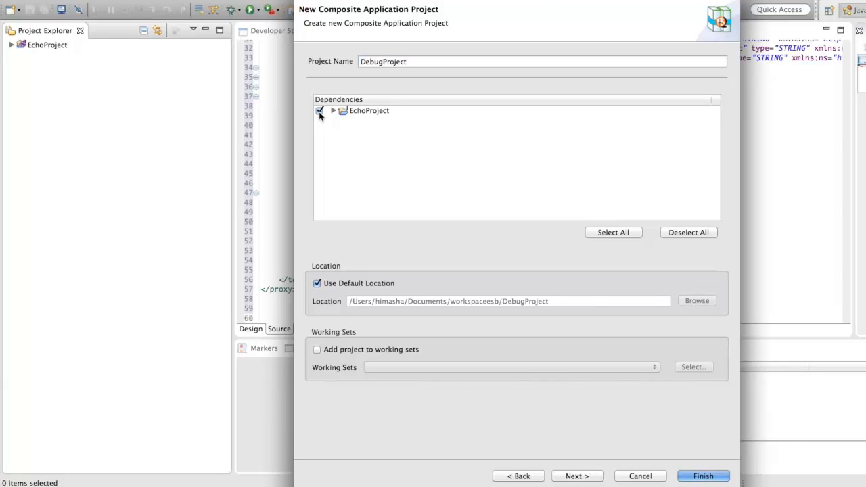
left_click(576, 476)
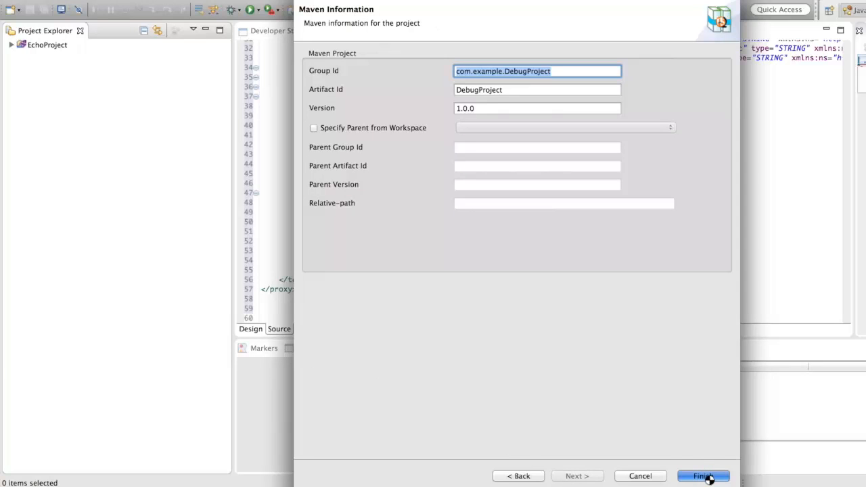
left_click(702, 475)
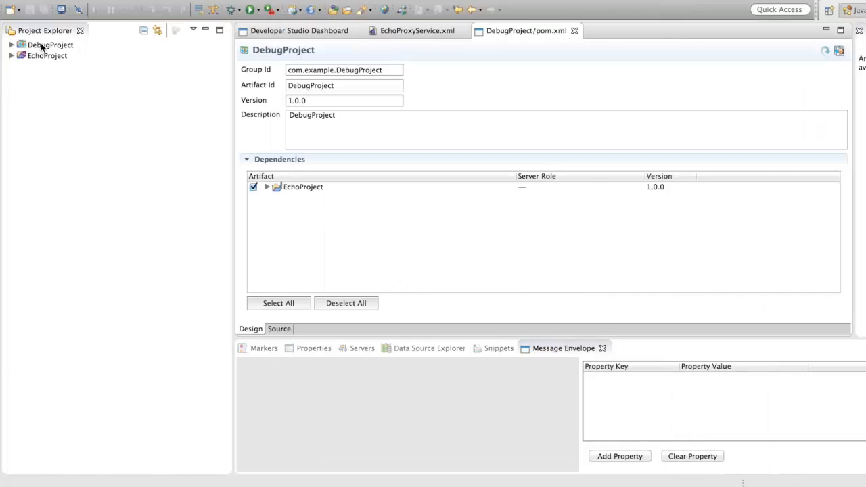
Export DebugProject as a composite application archive to the Desktop.
right_click(51, 45)
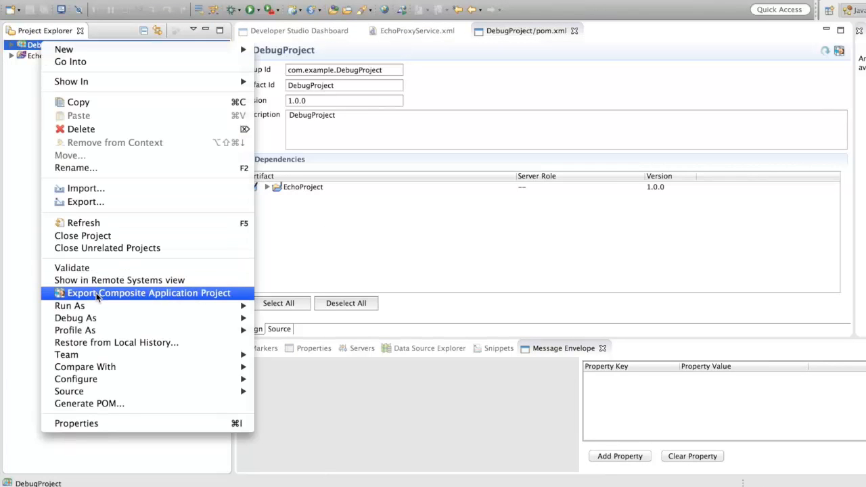
left_click(148, 293)
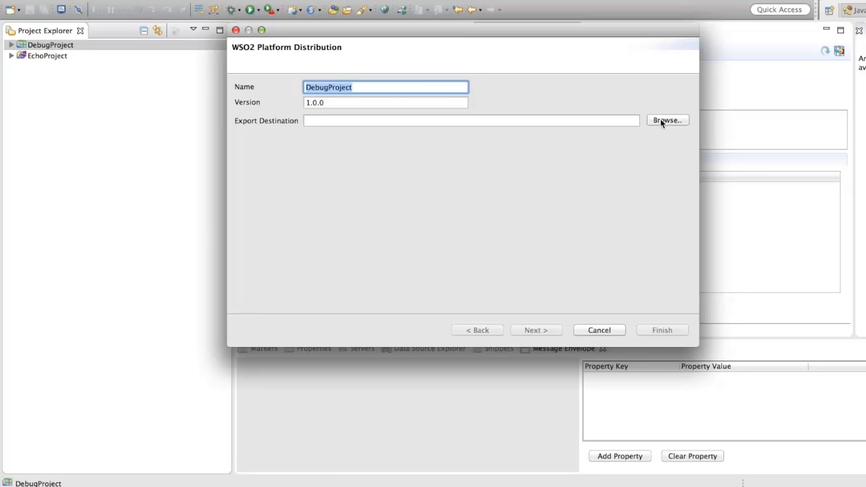
left_click(667, 120)
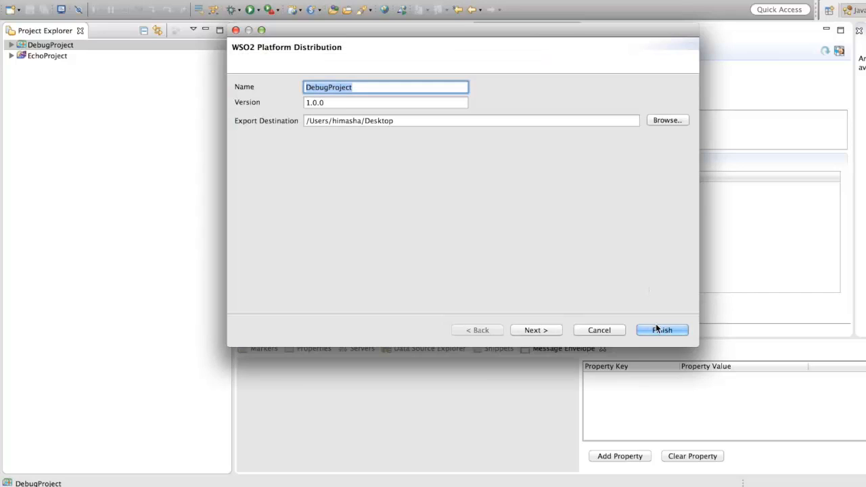
left_click(662, 330)
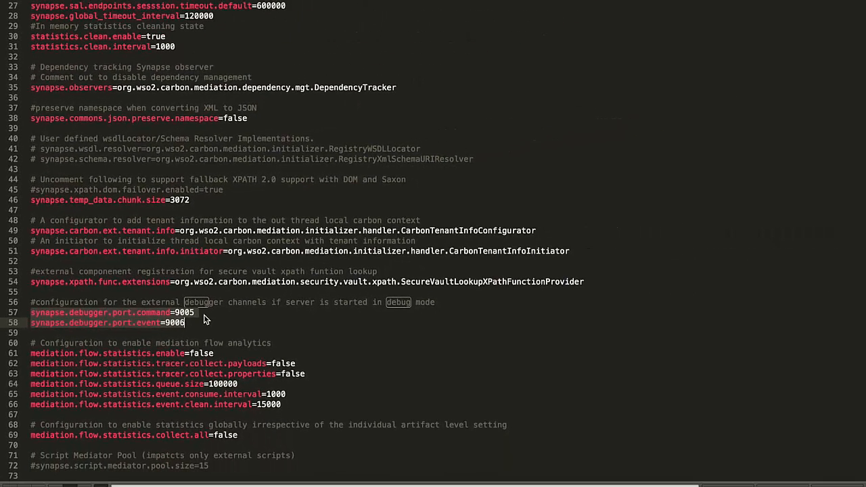
mouse_move(424, 368)
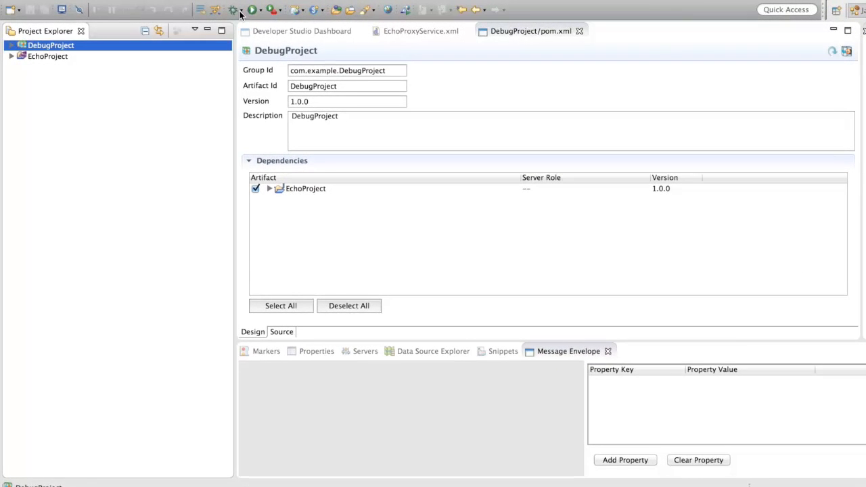
Create an ESB Mediation Debugger configuration with command port 9005 and event port 9006.
left_click(252, 9)
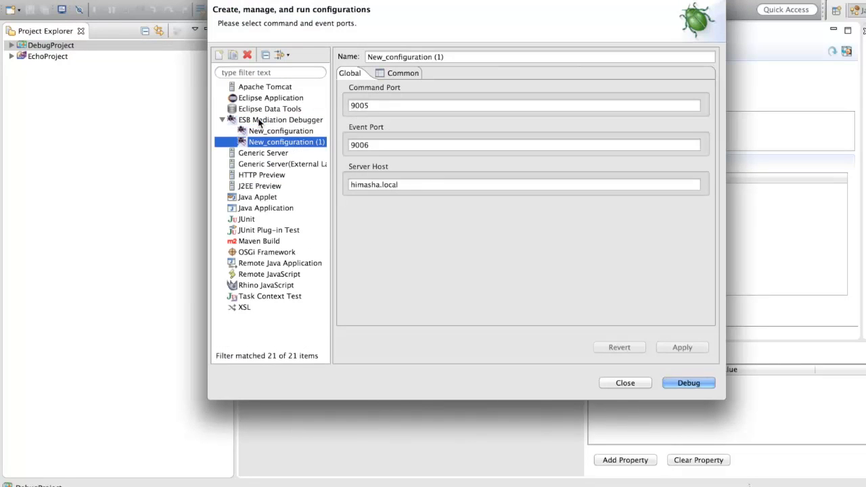
mouse_move(376, 122)
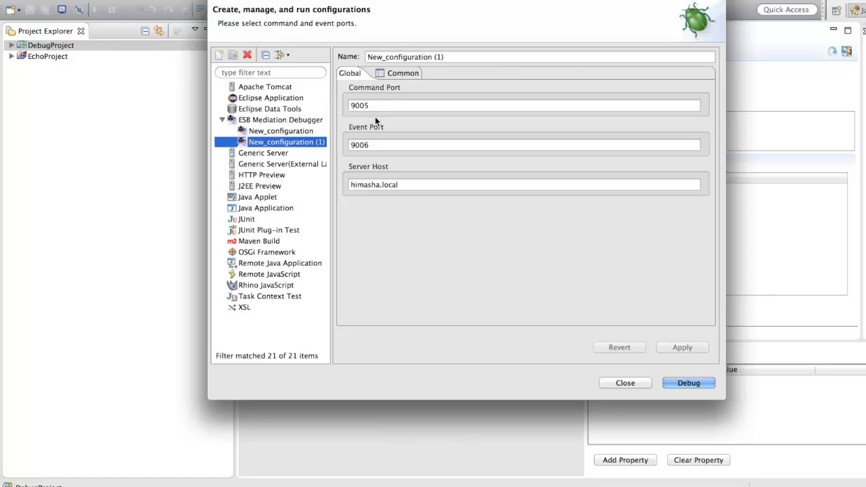
left_click(525, 105)
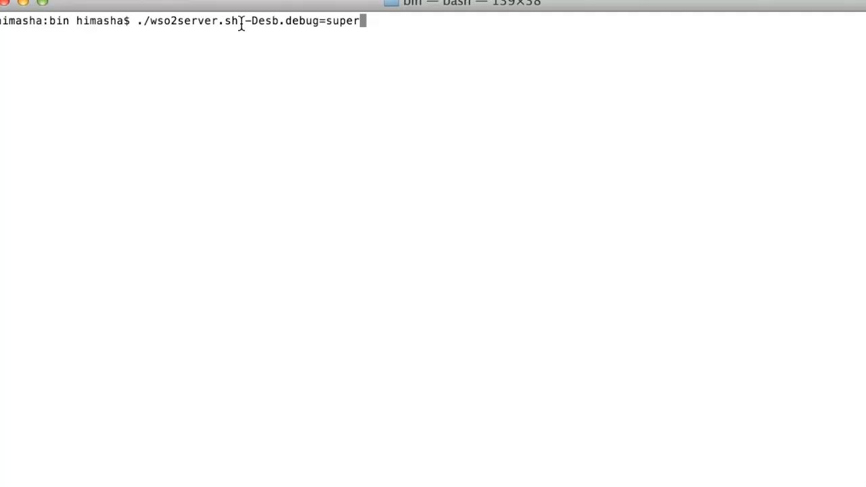
Start the ESB with -Desb.debug=super and attach the debugger from the debug configuration.
double_click(263, 20)
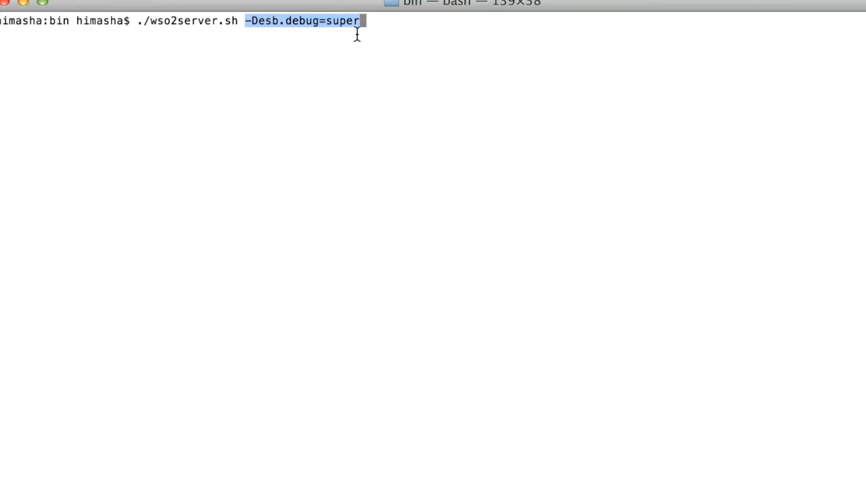
mouse_move(321, 52)
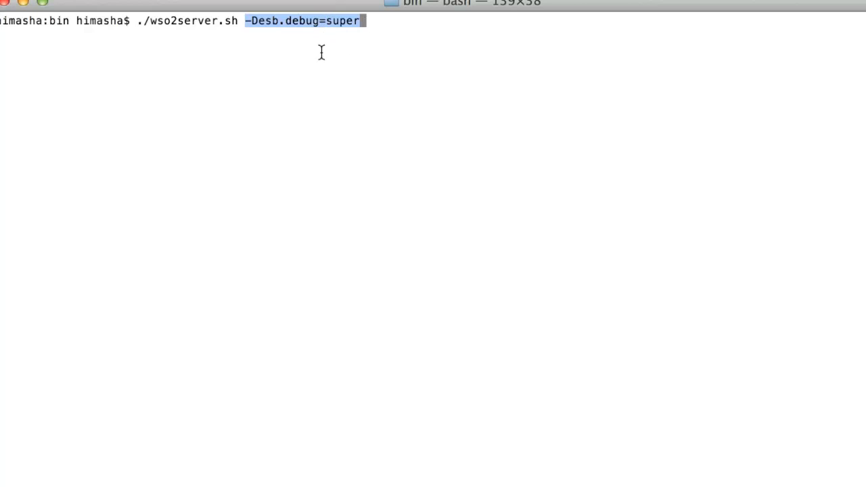
mouse_move(331, 17)
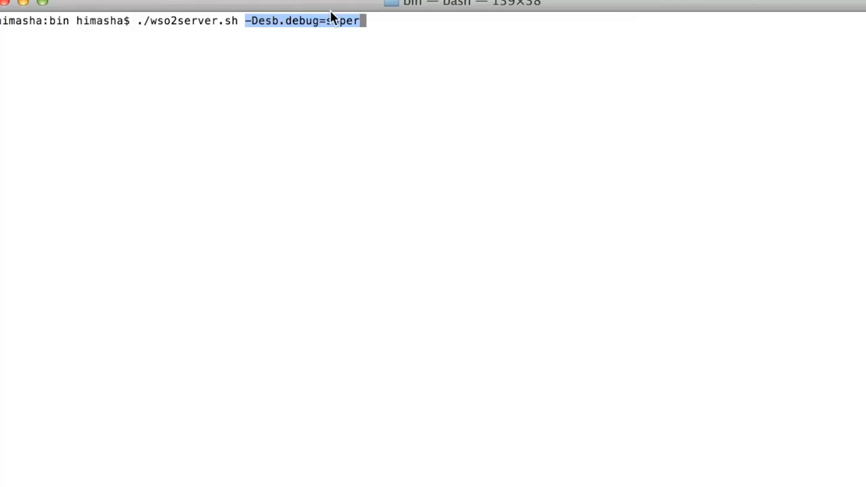
mouse_move(331, 23)
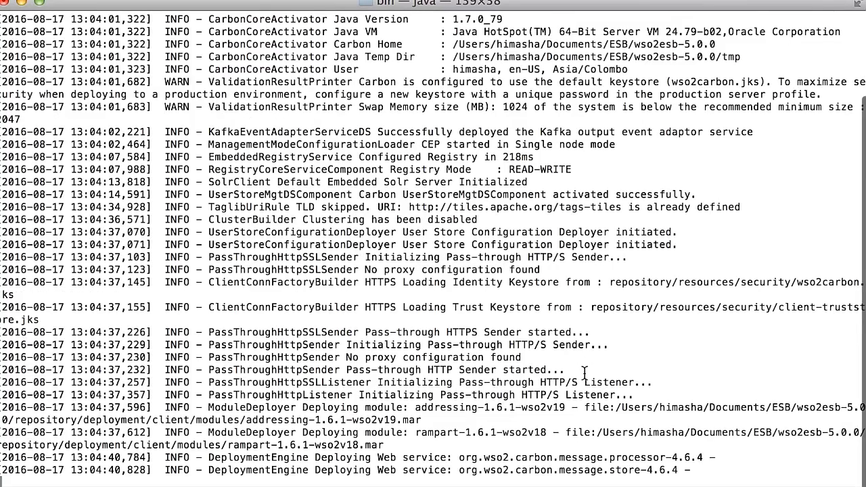
scroll("down", 3)
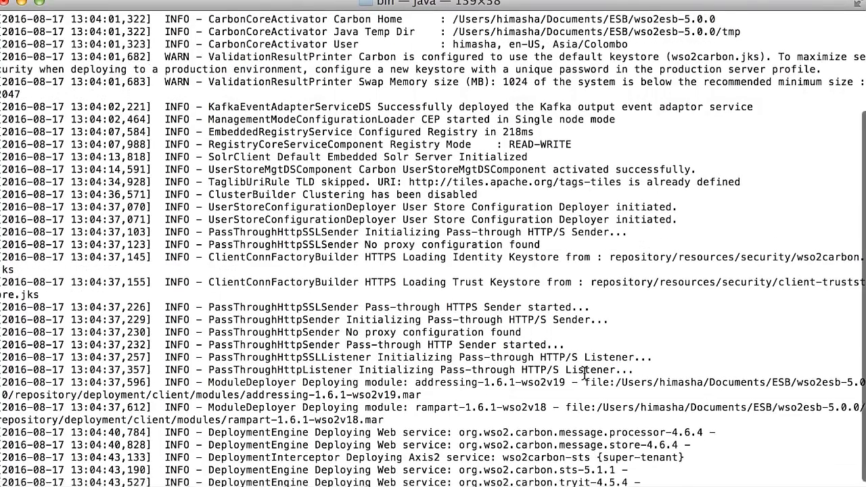
scroll("down", 3)
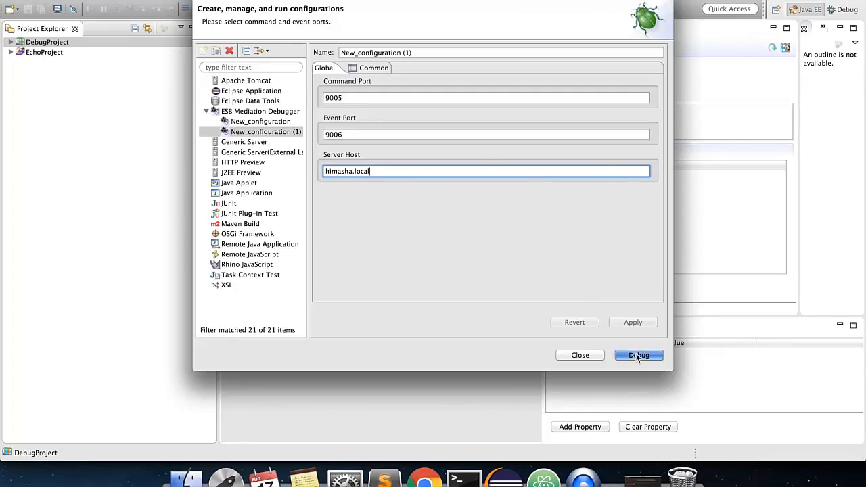
left_click(638, 355)
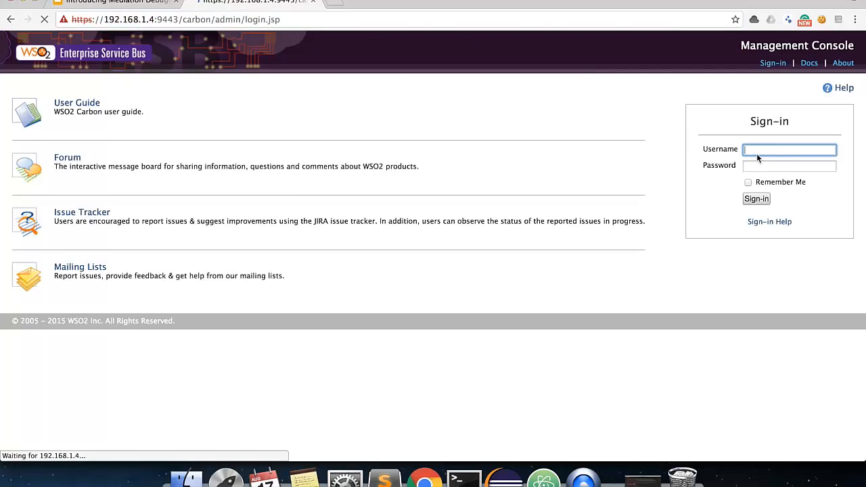
Sign in as admin and upload the DebugProject archive as a Carbon application.
type("admin")
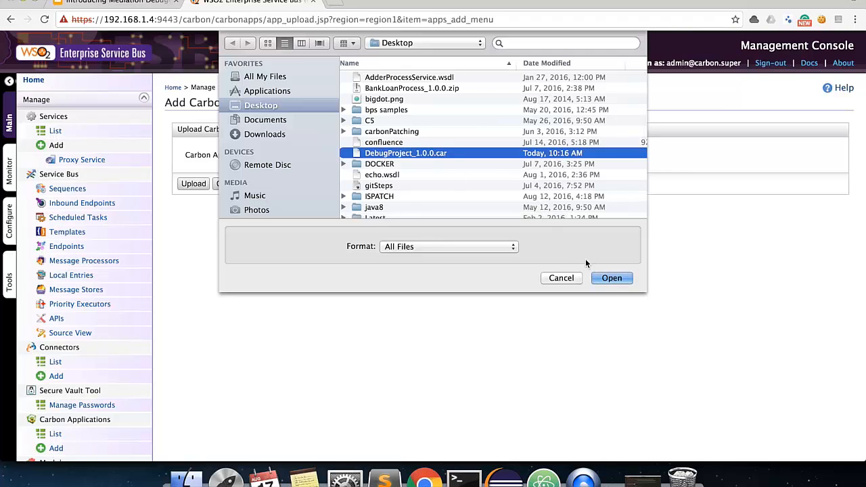
left_click(611, 278)
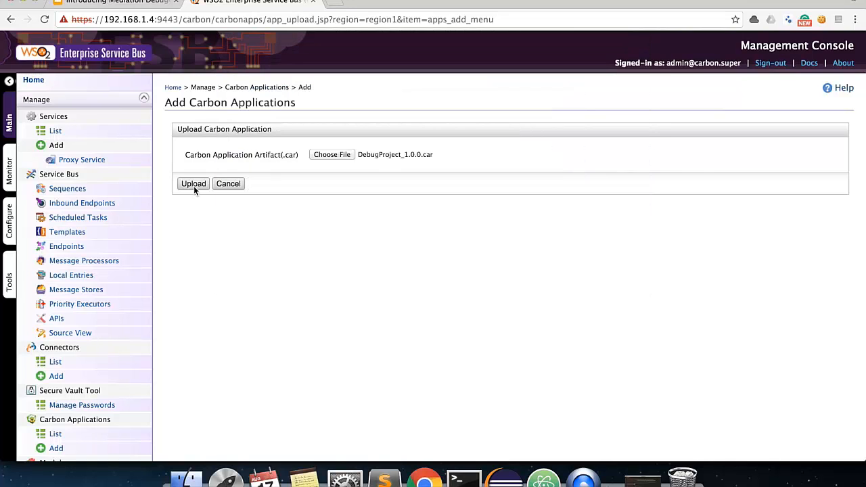
left_click(193, 183)
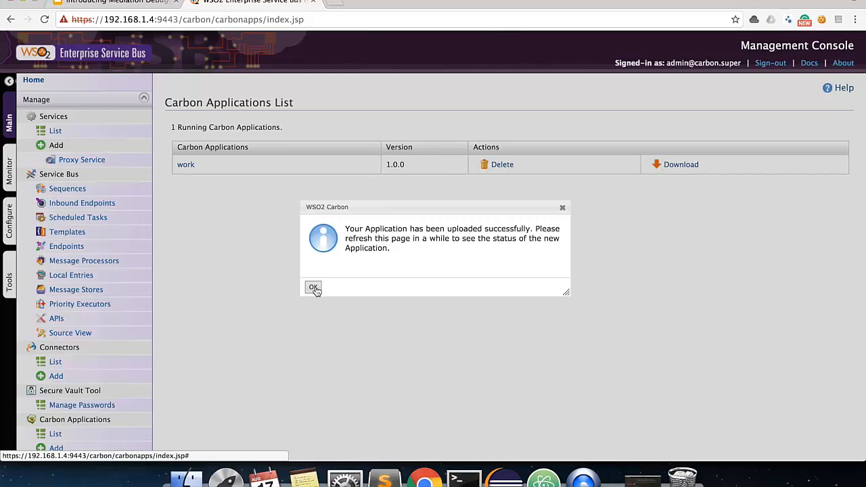
left_click(312, 288)
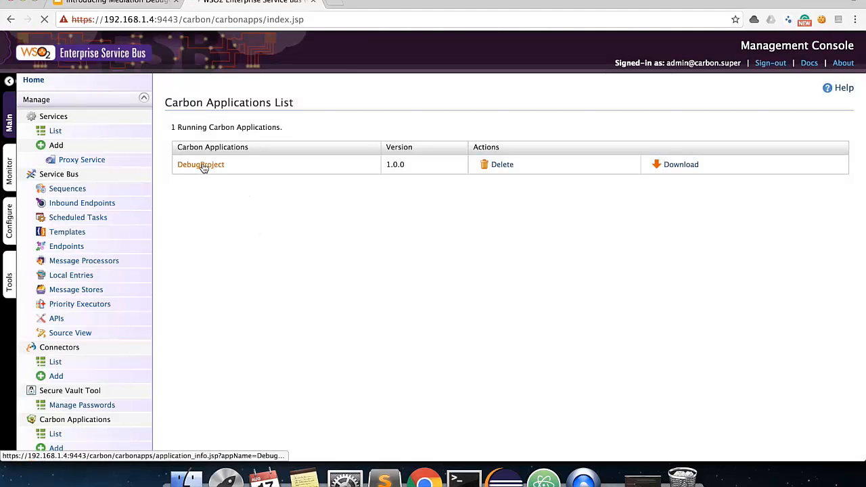
Open DebugProject's EchoProxyService page and its Try this service editor.
left_click(201, 164)
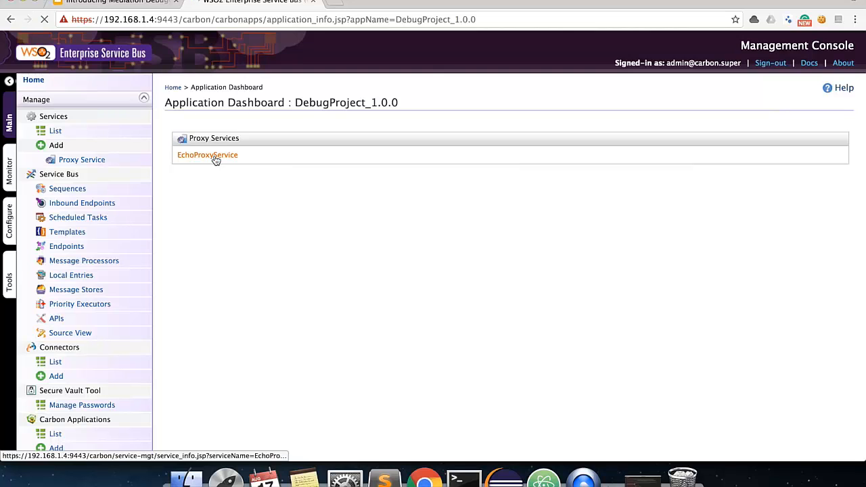
left_click(207, 155)
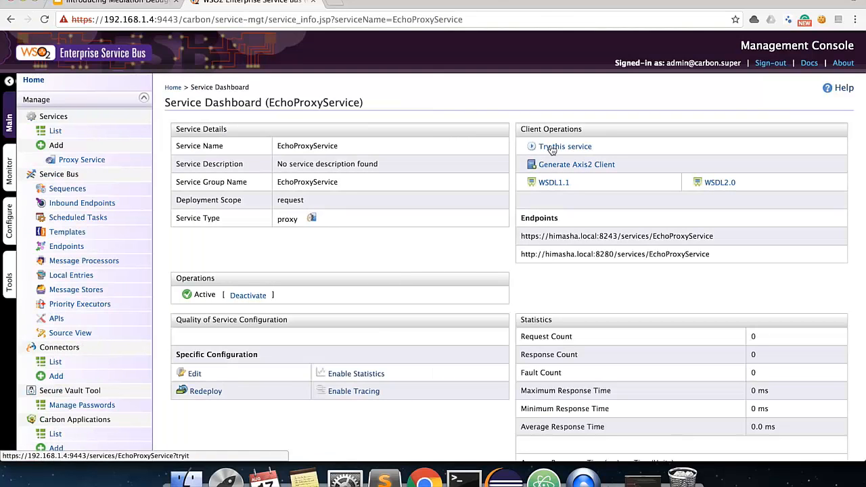
left_click(564, 146)
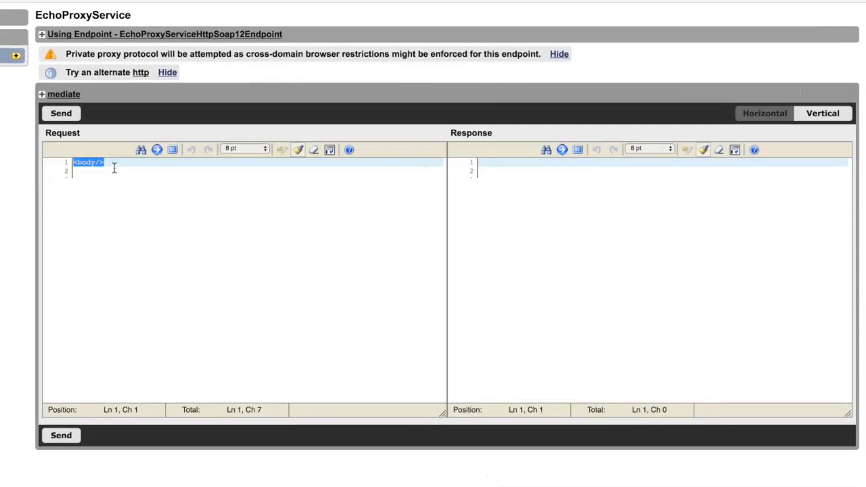
left_click(61, 113)
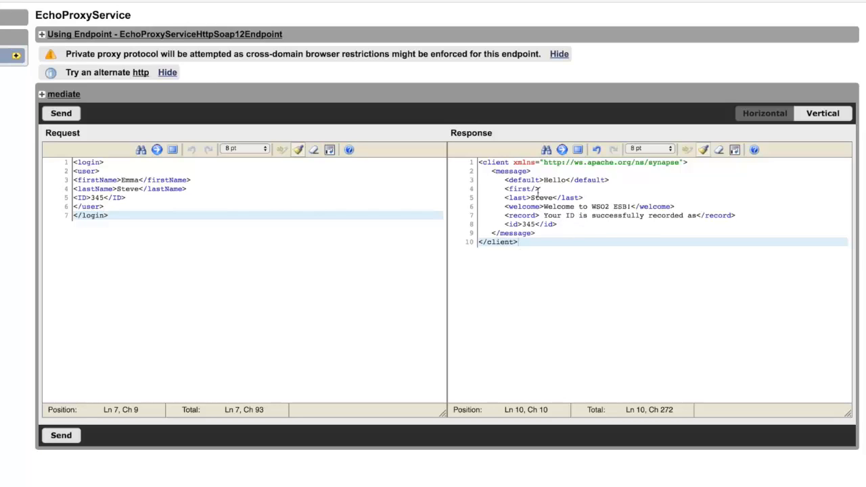
mouse_move(539, 192)
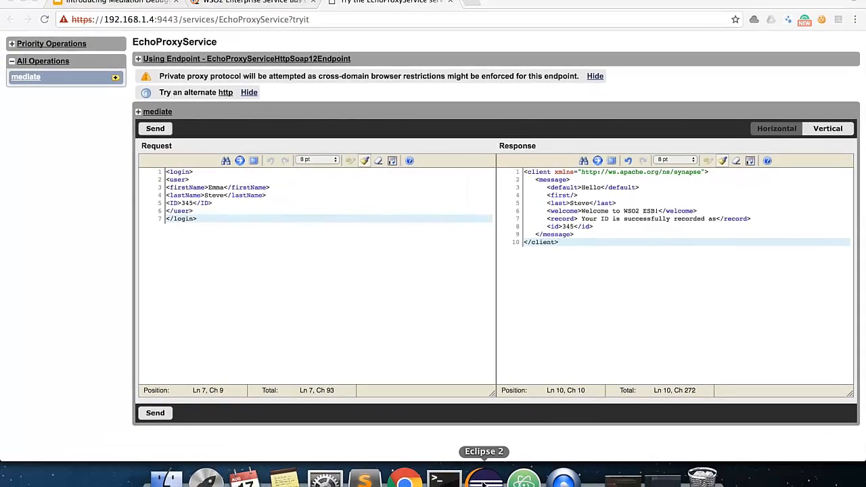
Toggle breakpoints on the in- and out-sequence PayloadFactory and out-sequence Send mediators.
left_click(484, 479)
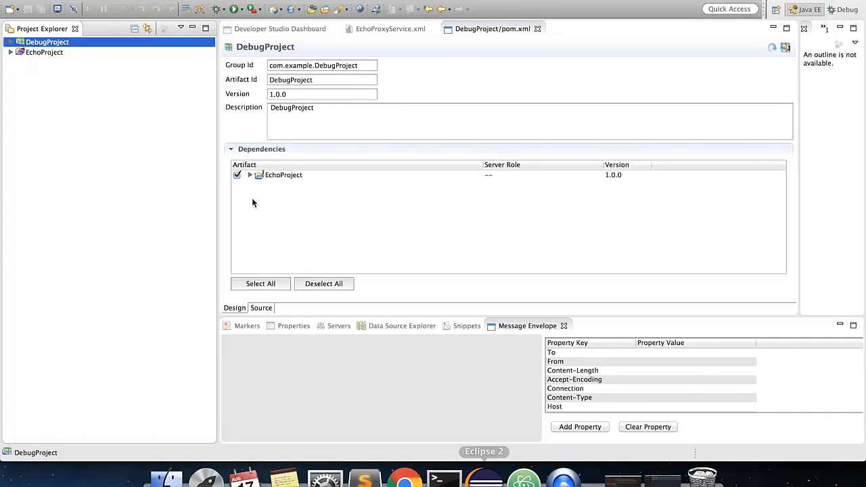
left_click(389, 29)
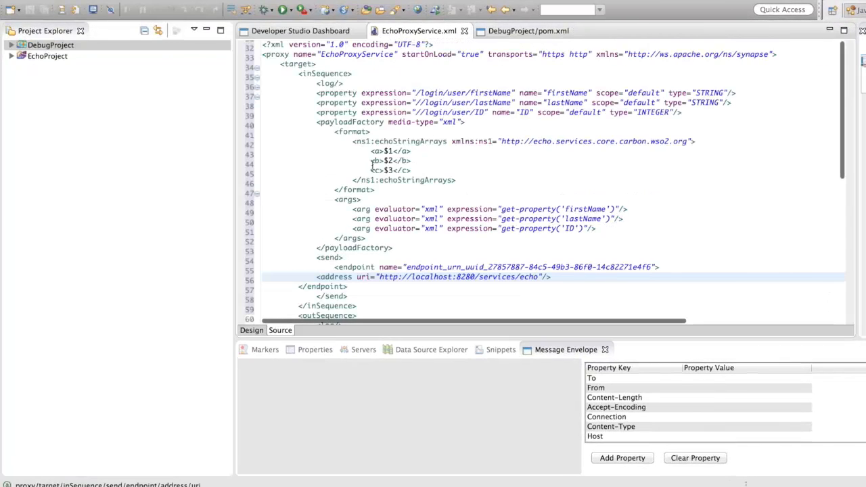
left_click(251, 330)
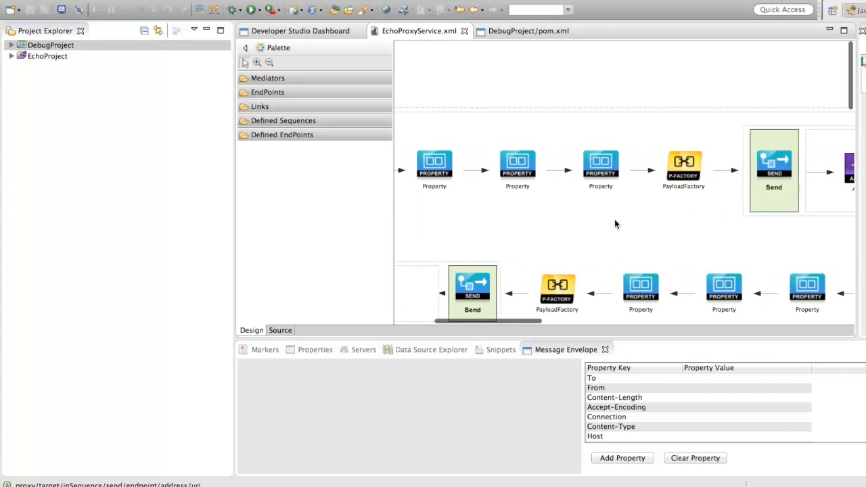
left_click(683, 162)
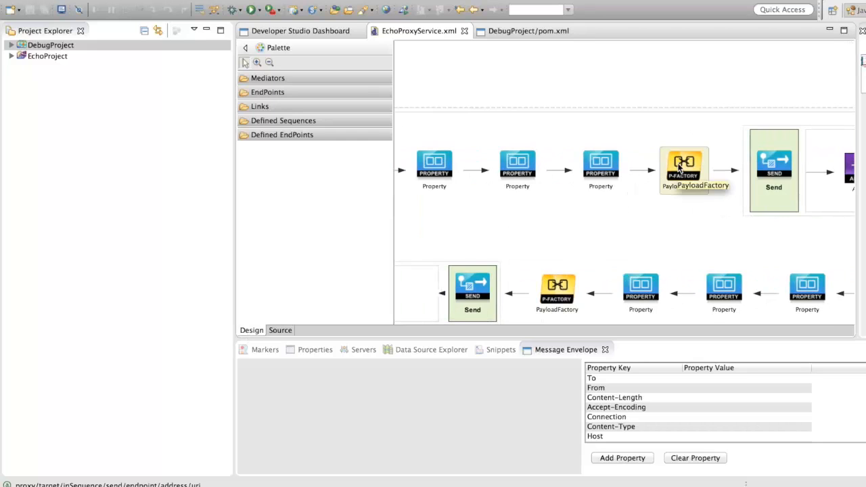
right_click(683, 169)
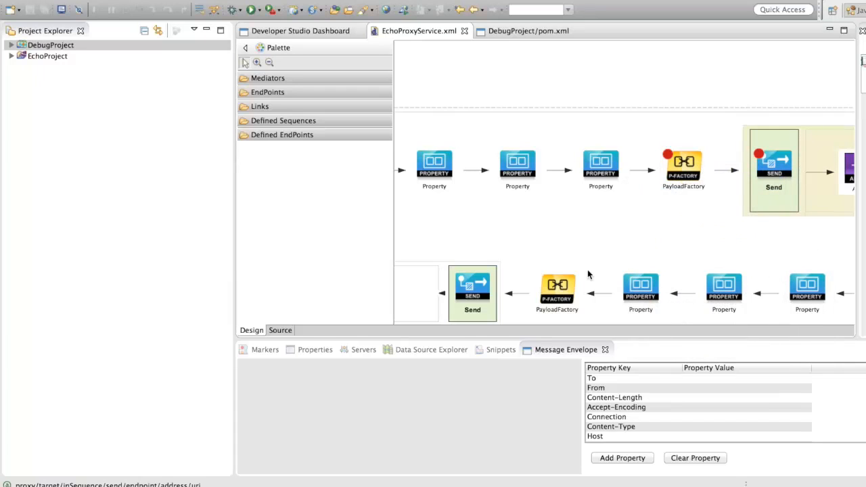
right_click(556, 292)
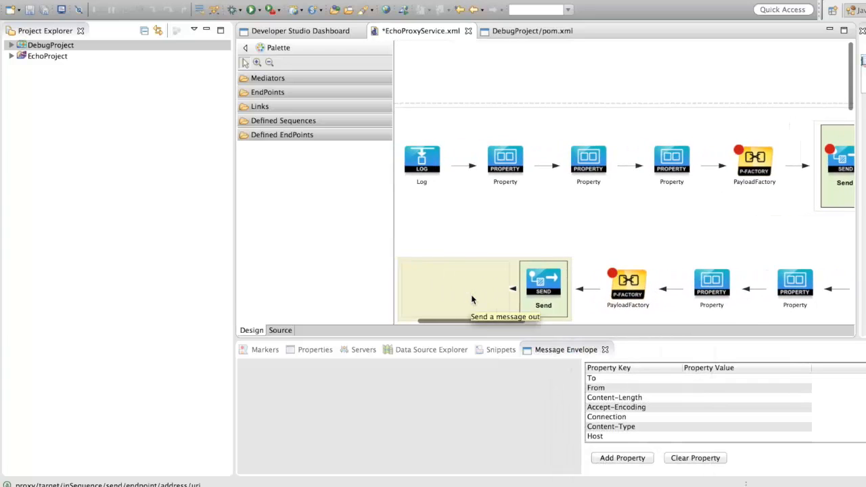
right_click(543, 284)
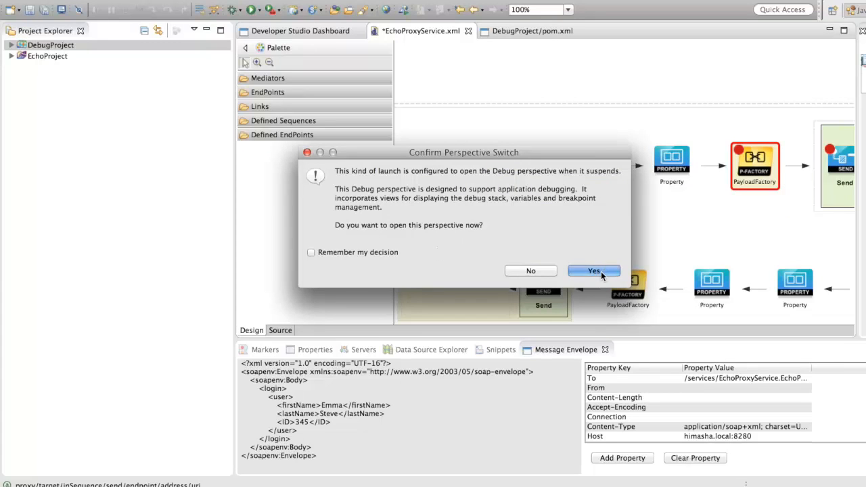
Open the Debug perspective, set Synapse-scope firstName to Emma, and resume mediation.
left_click(593, 270)
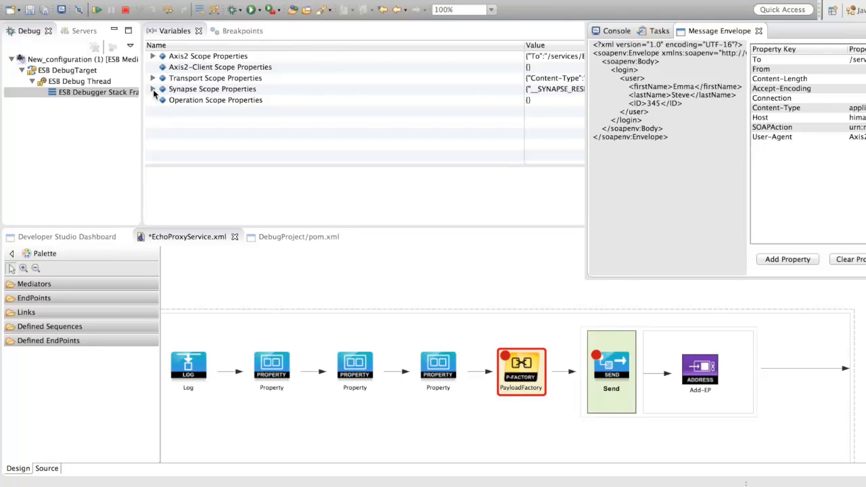
left_click(153, 88)
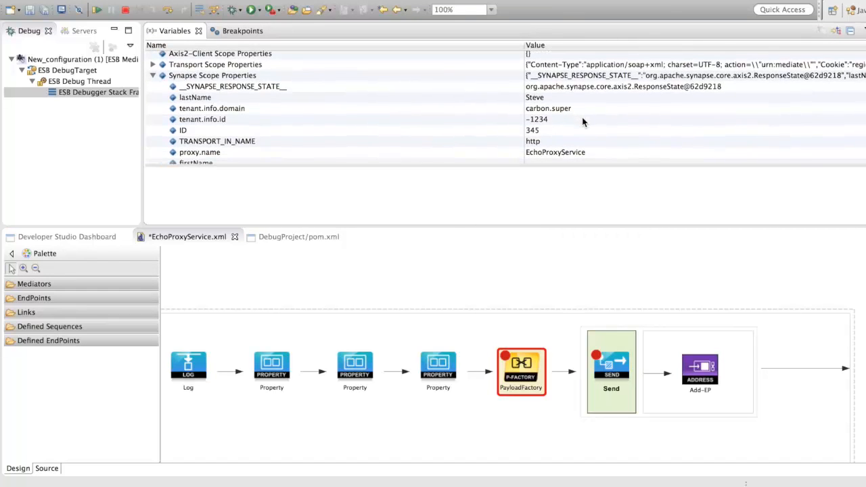
mouse_move(534, 136)
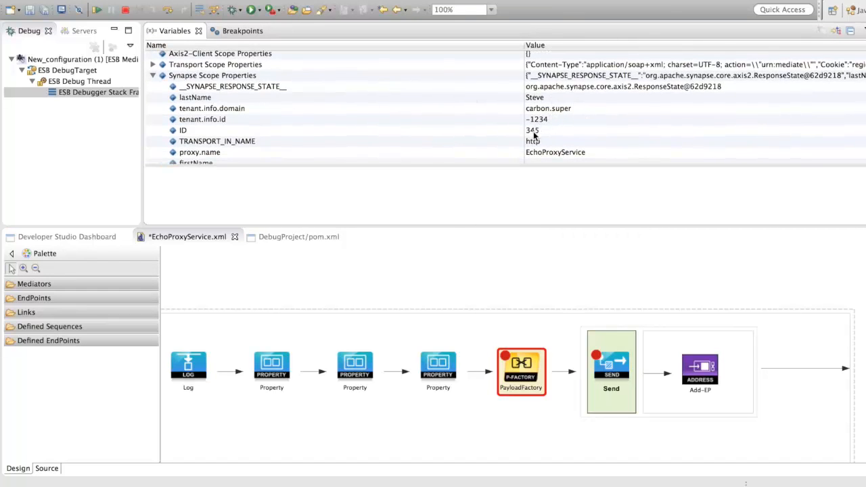
mouse_move(464, 132)
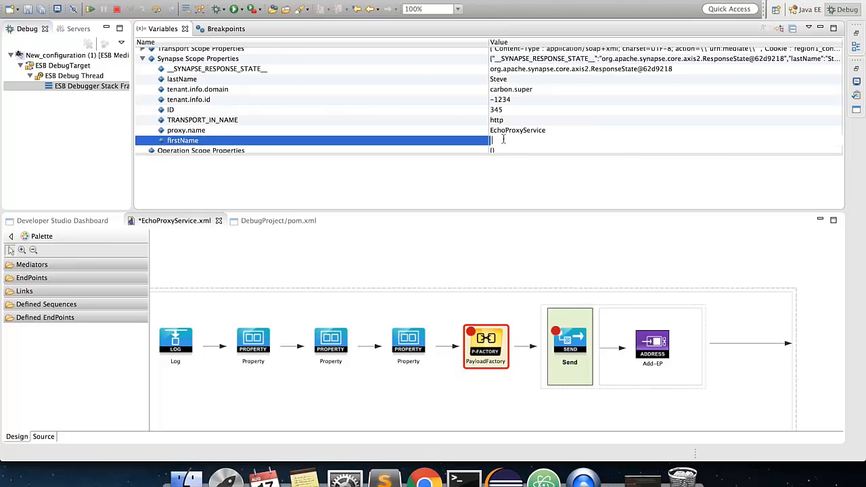
type("E")
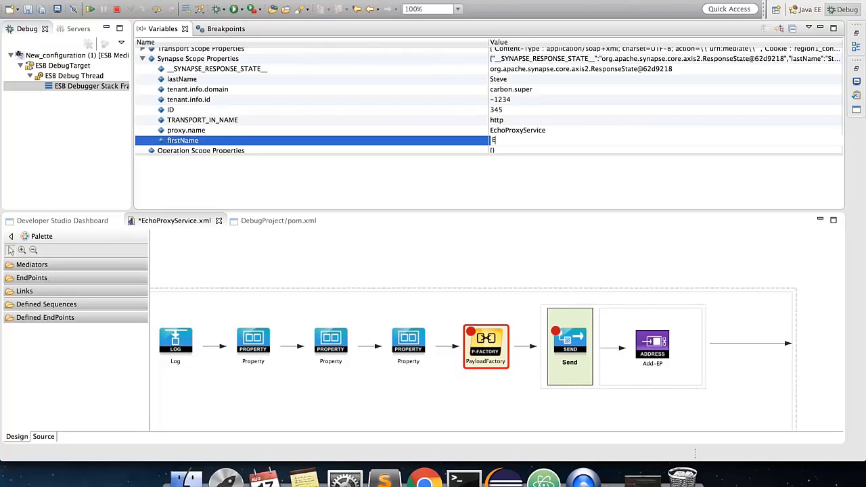
type("mma")
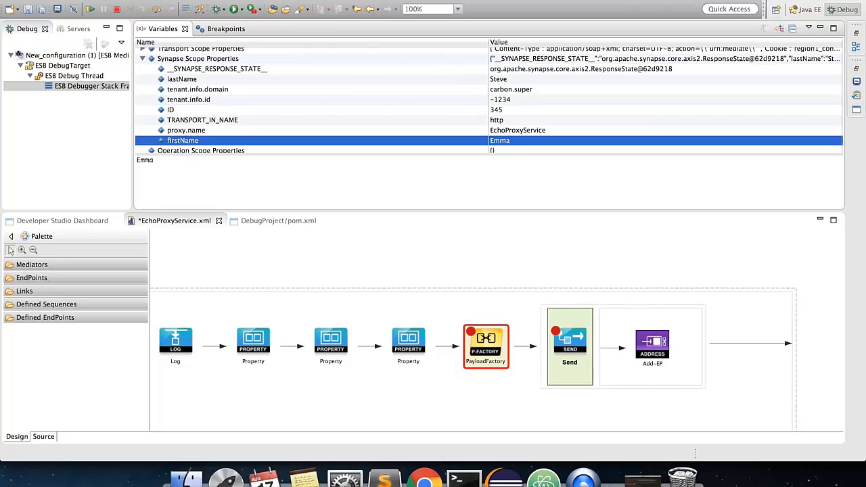
mouse_move(237, 66)
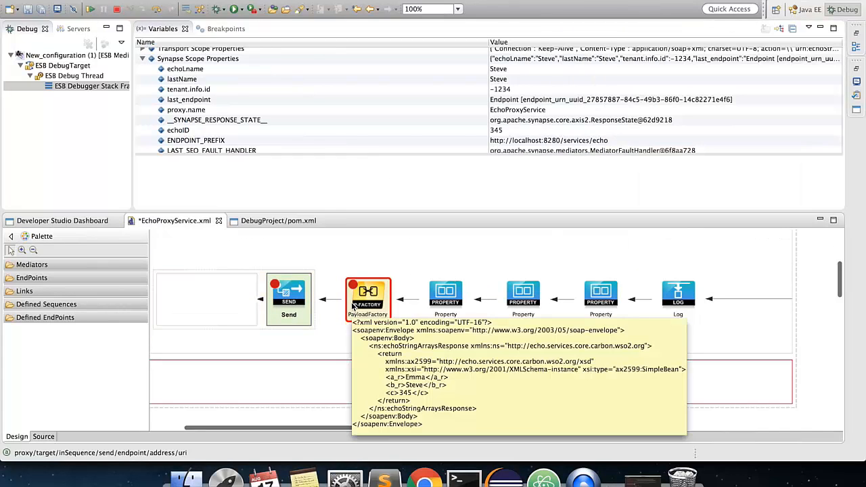
mouse_move(243, 110)
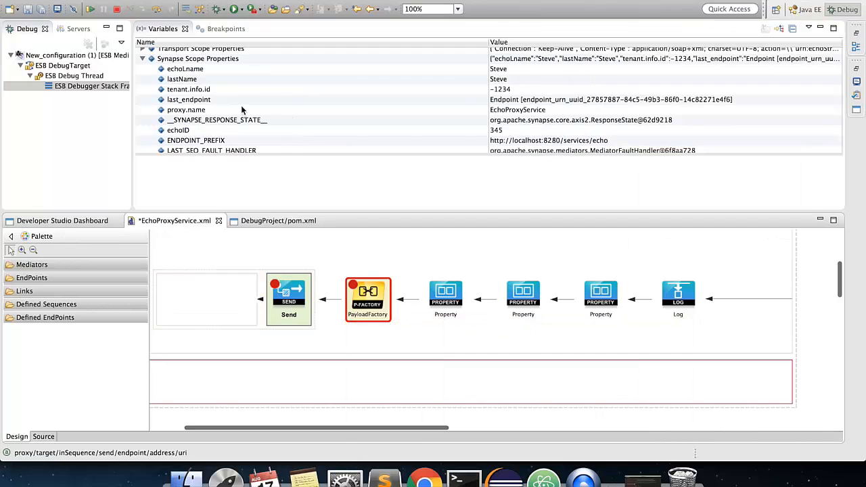
mouse_move(314, 103)
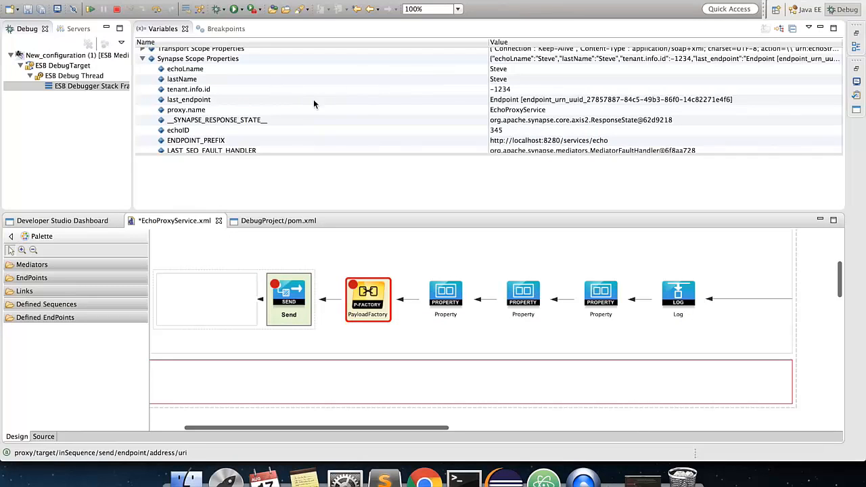
scroll("down", 3)
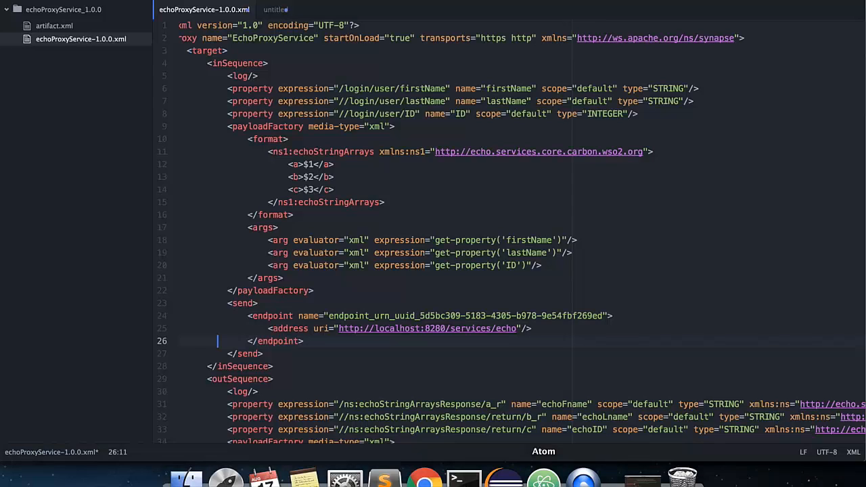
Scroll echoProxyService-1.0.0.xml down to the outSequence properties and payloadFactory.
scroll("down", 3)
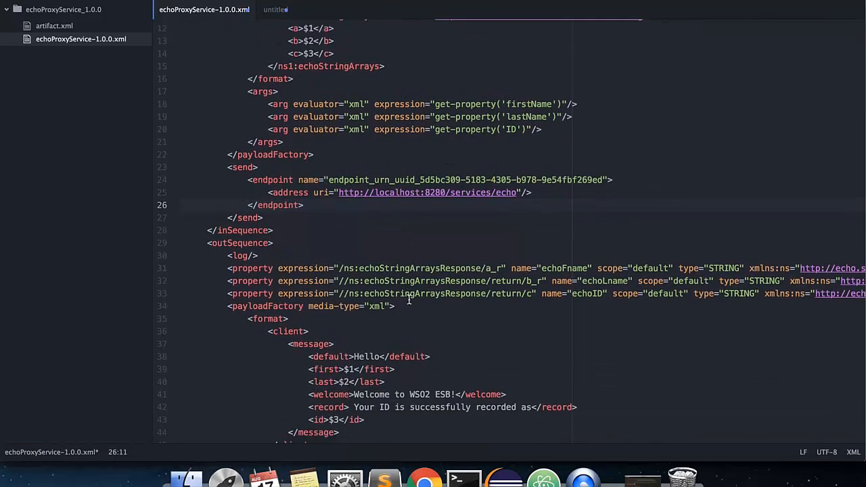
scroll("down", 3)
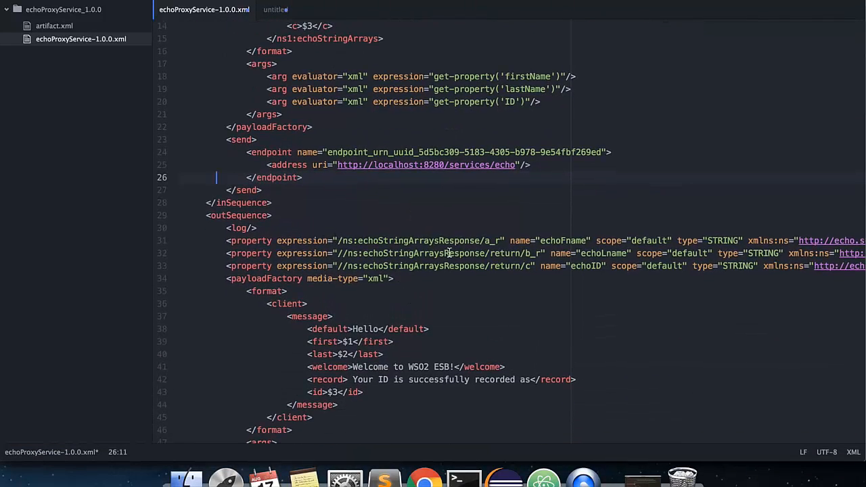
mouse_move(534, 439)
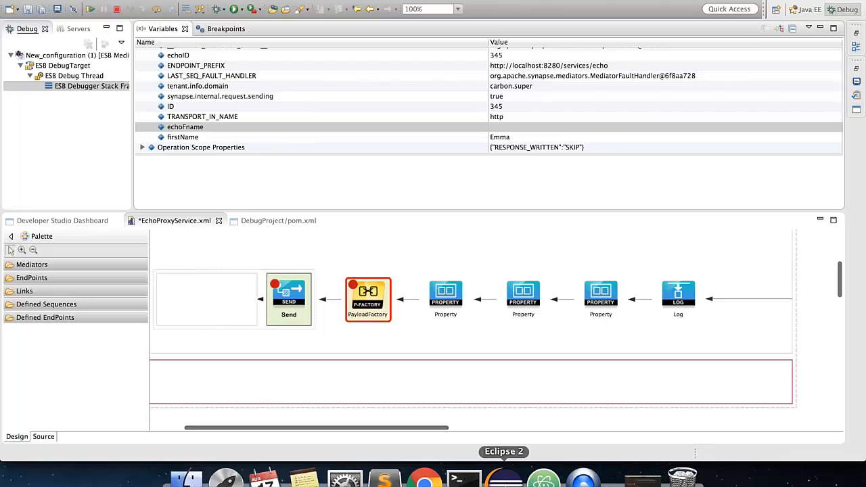
mouse_move(849, 39)
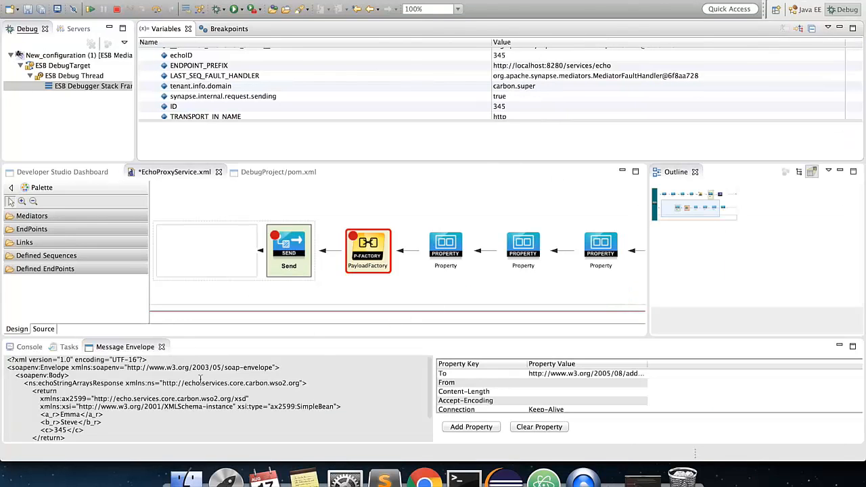
Scroll the Variables view to inspect the response envelope with a_r Emma and empty echoFname.
scroll("down", 3)
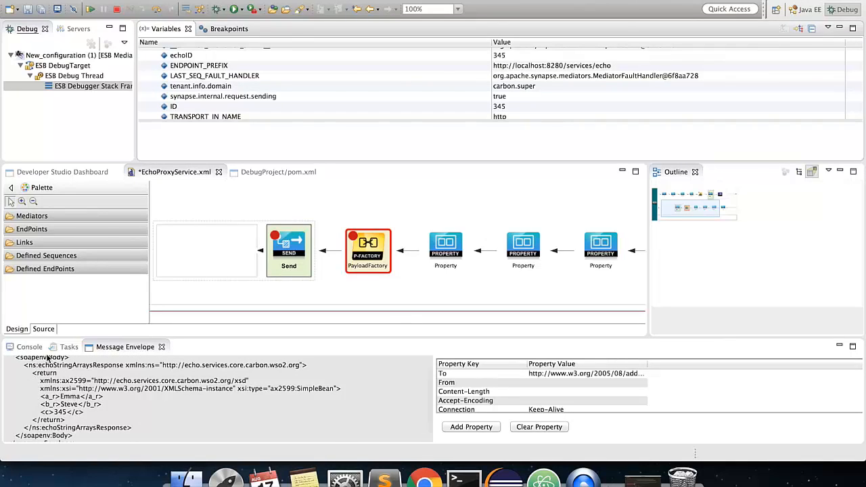
scroll("down", 3)
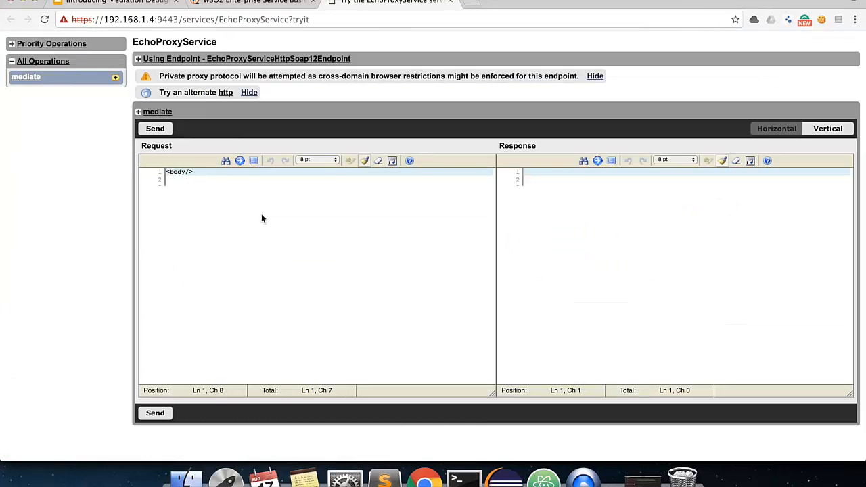
Resend the Emma Steve login request from the Try It page.
left_click(154, 129)
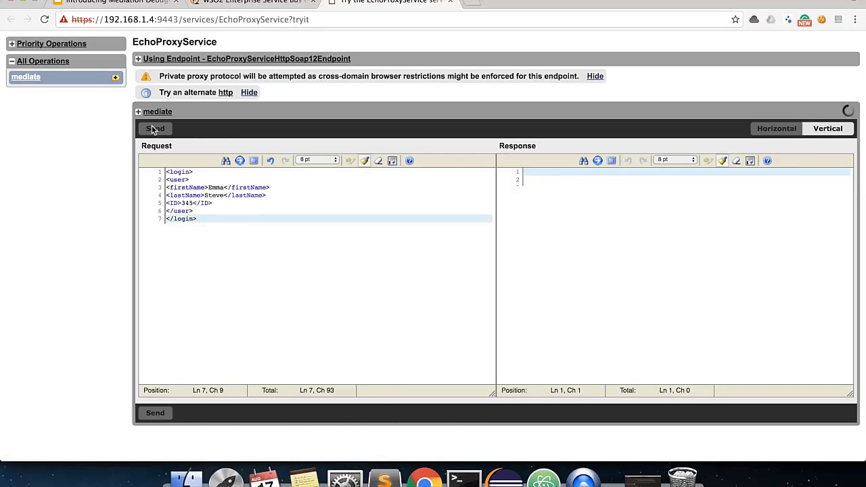
left_click(155, 128)
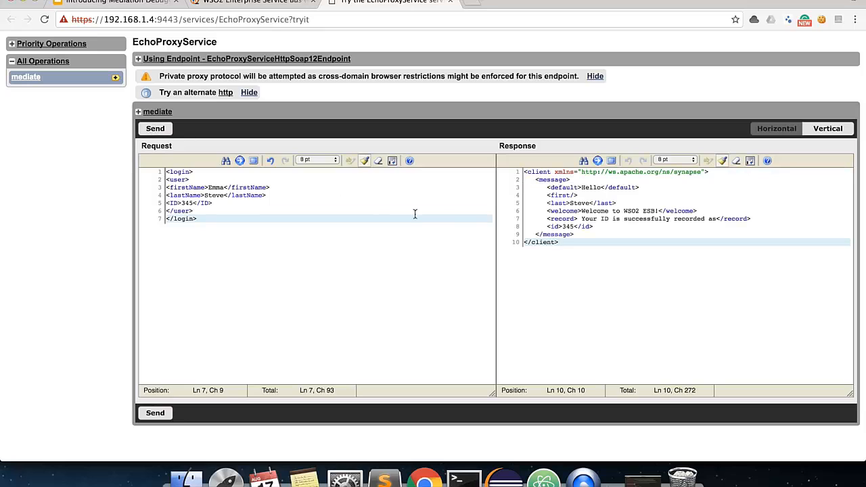
mouse_move(568, 329)
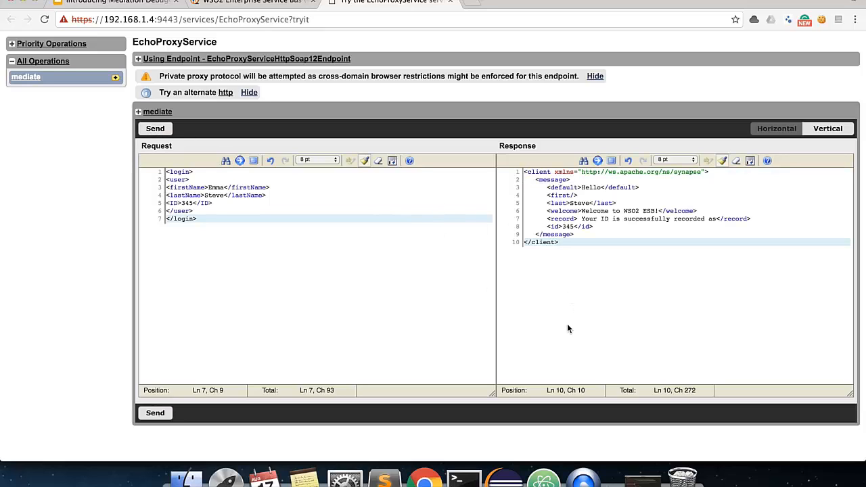
mouse_move(492, 429)
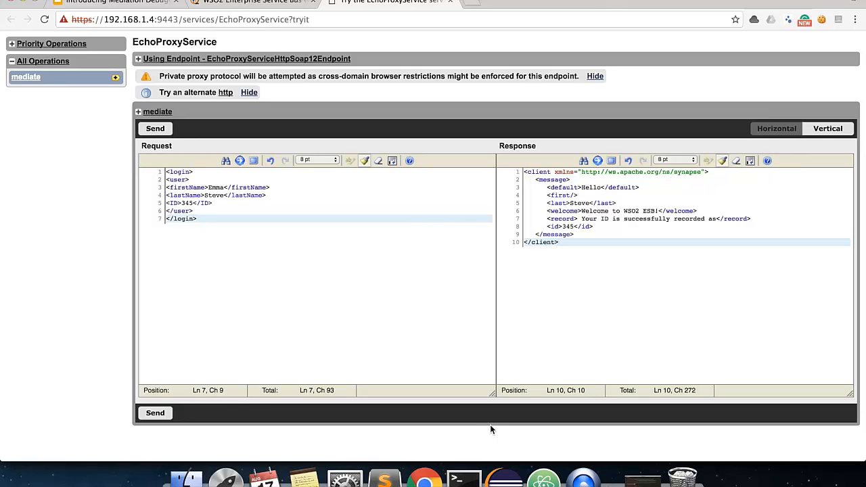
mouse_move(446, 309)
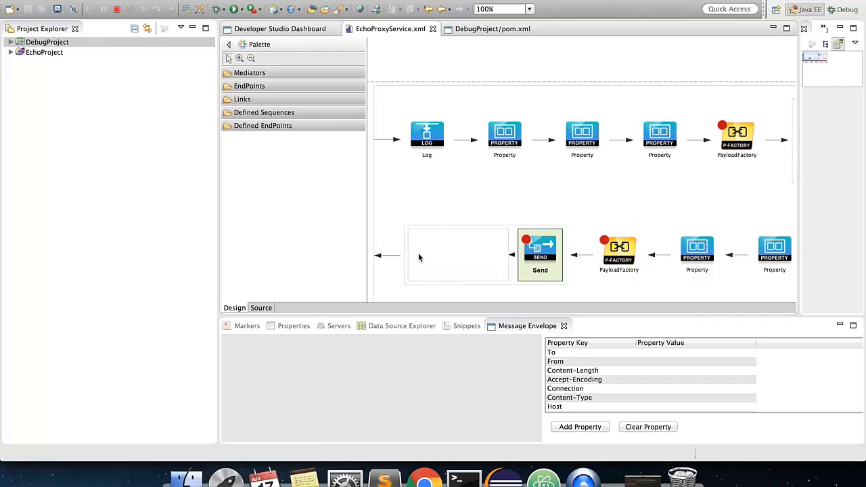
Return to Developer Studio as the new login request pauses at the PayloadFactory breakpoint.
left_click(424, 479)
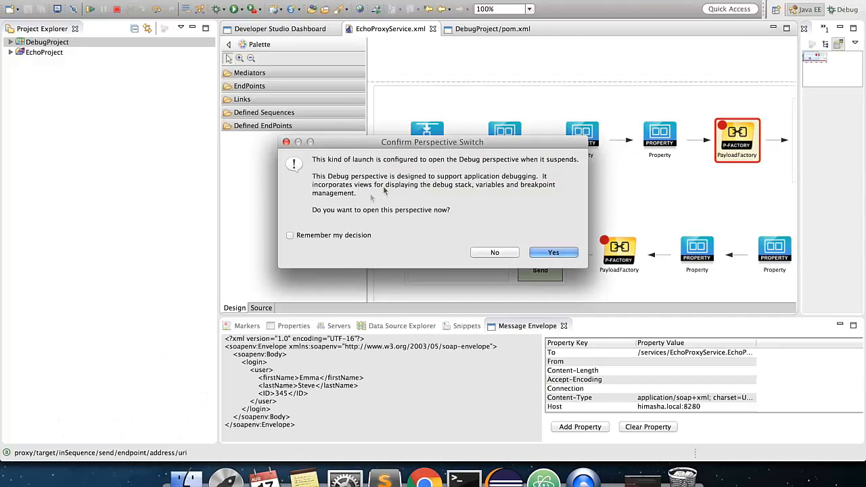
mouse_move(378, 392)
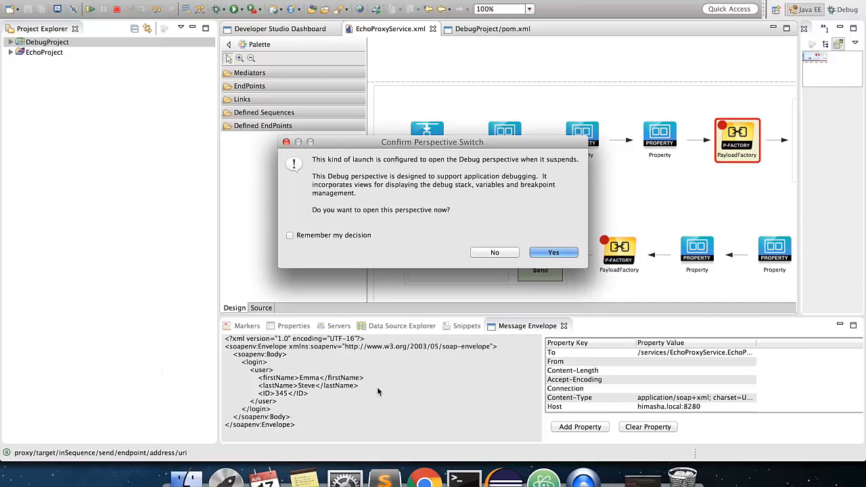